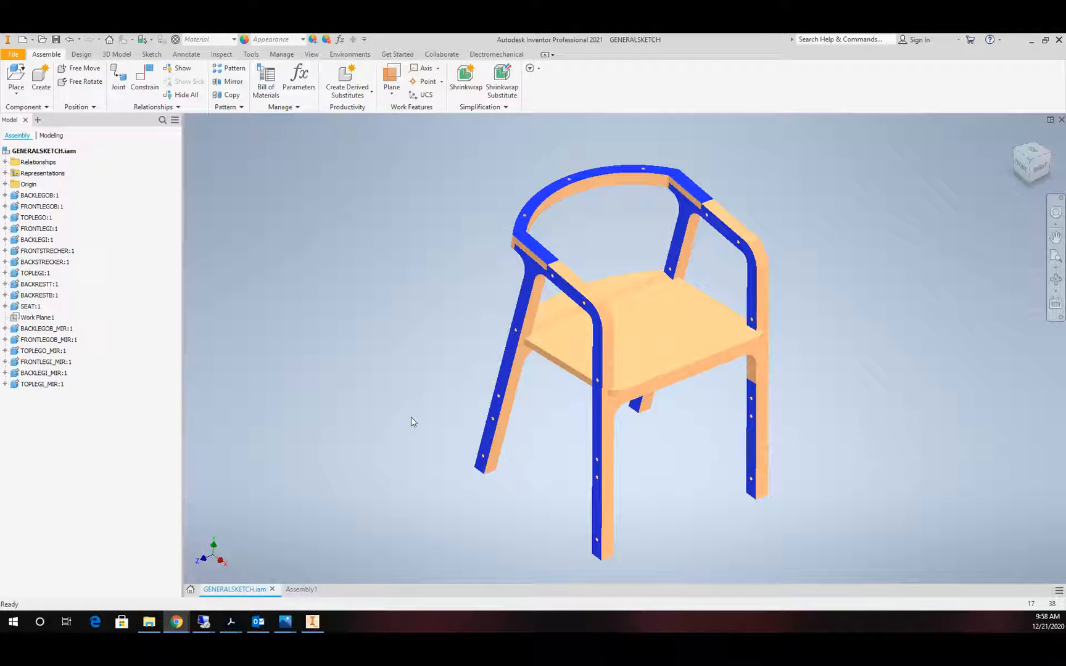
{"action": "mouse_move", "coordinate": [459, 286]}
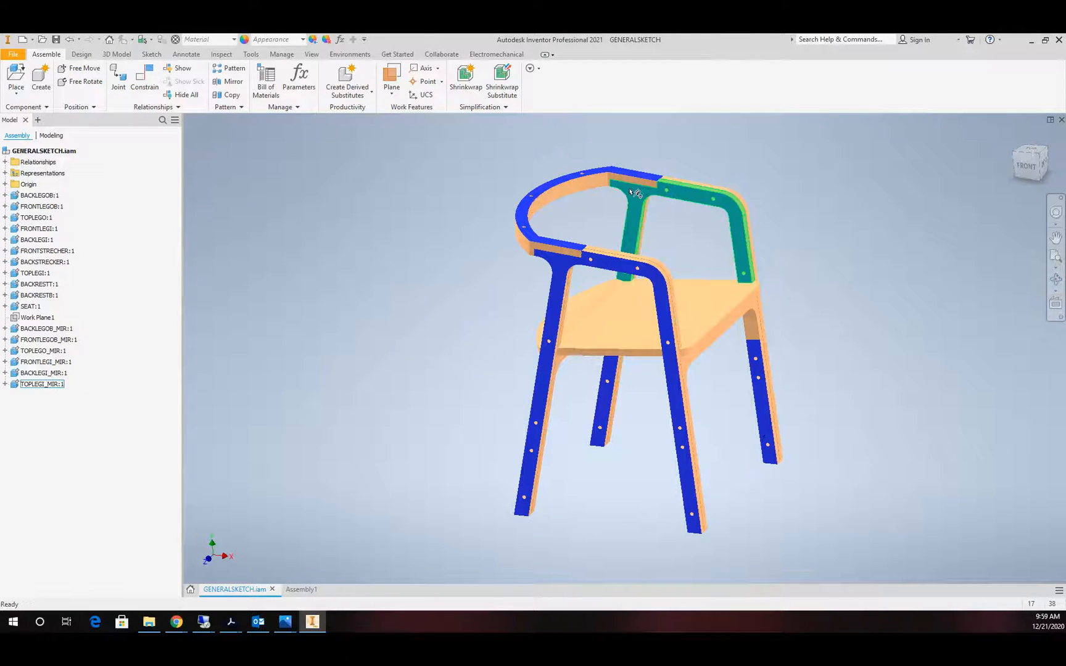
Select the FRONTLEGOB:1 front leg part from the overlapping parts list.
{"action": "left_click", "coordinate": [46, 361]}
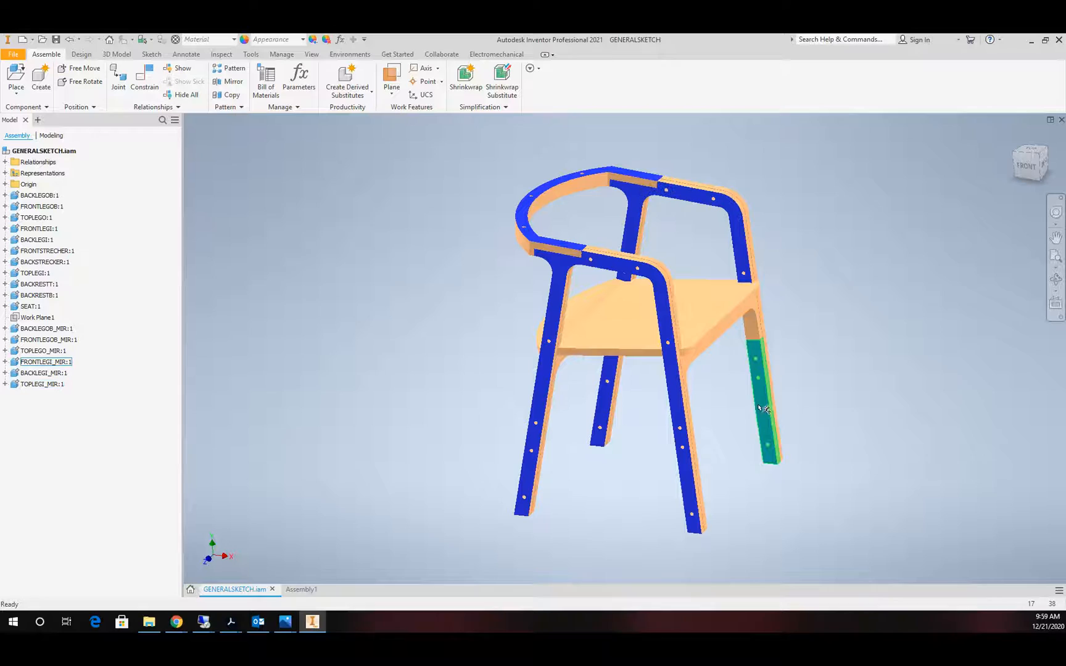
{"action": "left_click", "coordinate": [36, 217]}
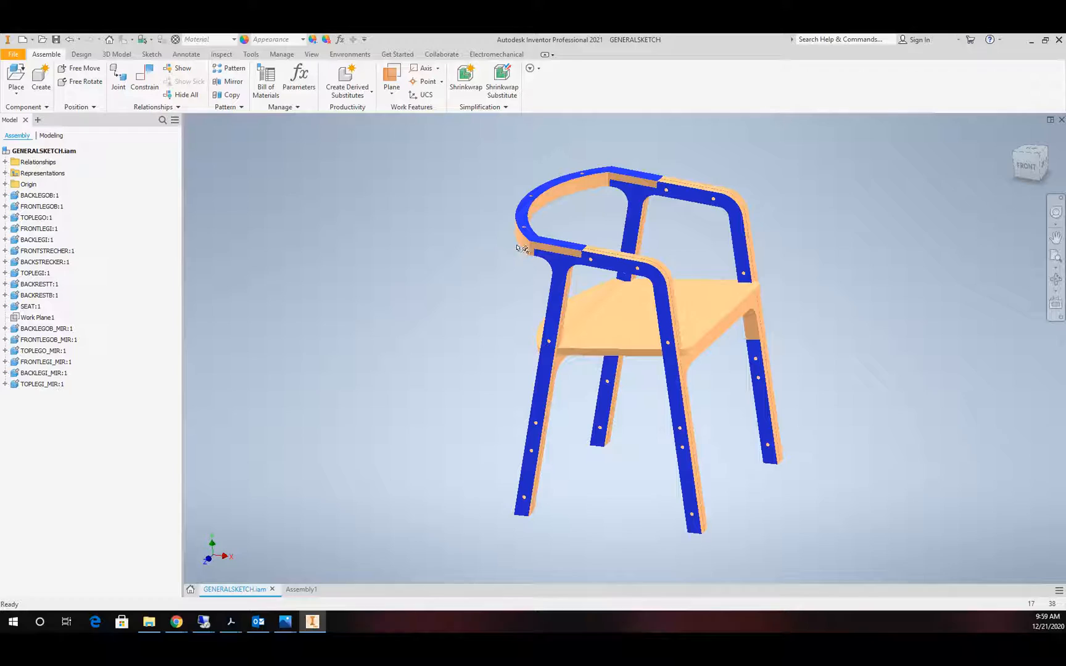
{"action": "mouse_move", "coordinate": [615, 199]}
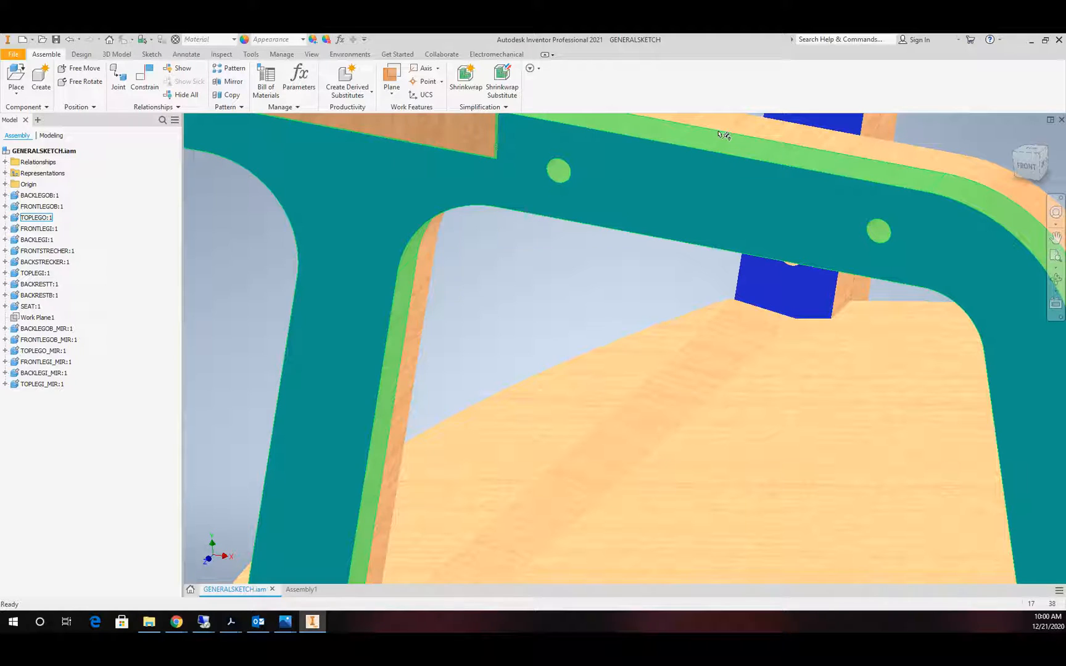
{"action": "mouse_move", "coordinate": [351, 158]}
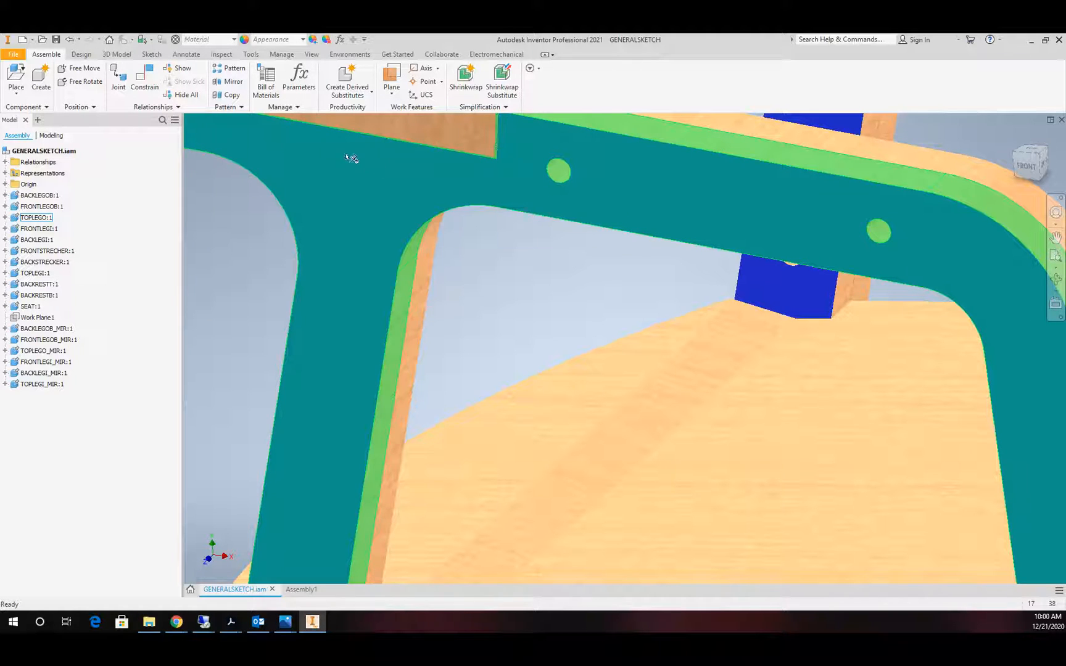
{"action": "mouse_move", "coordinate": [369, 187]}
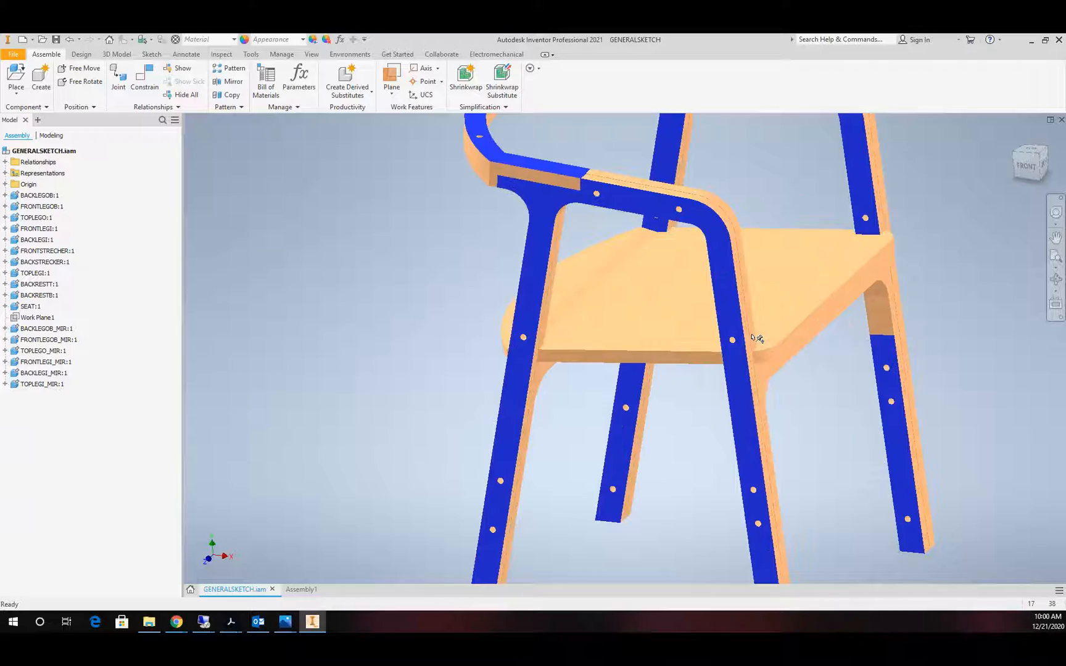
{"action": "scroll", "scroll_direction": "down", "scroll_amount": 3}
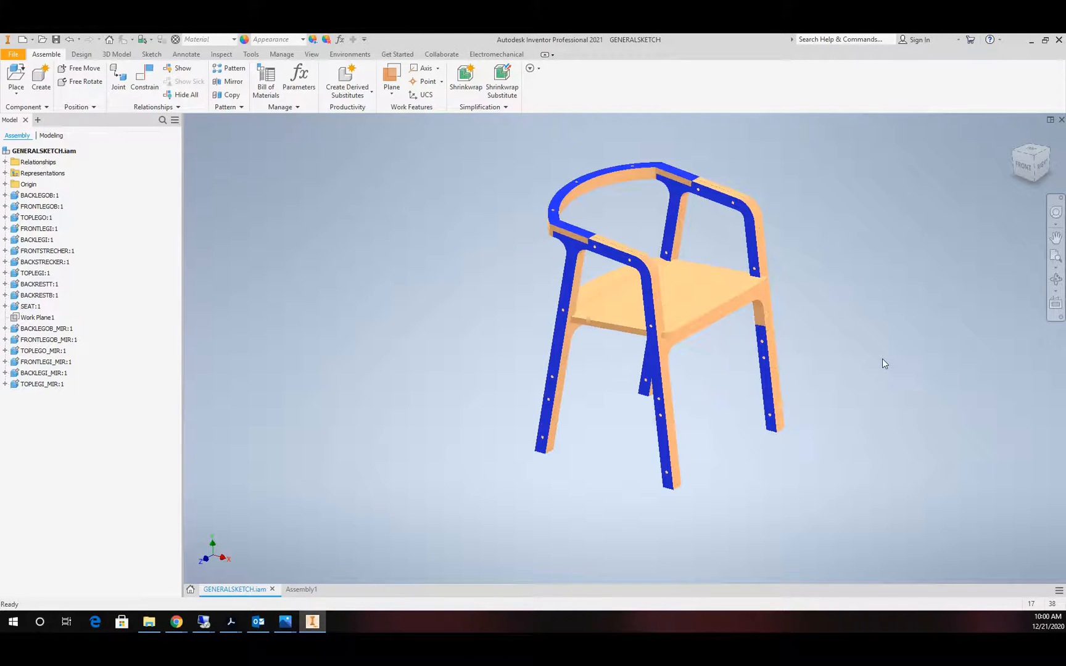
{"action": "left_click", "coordinate": [659, 374]}
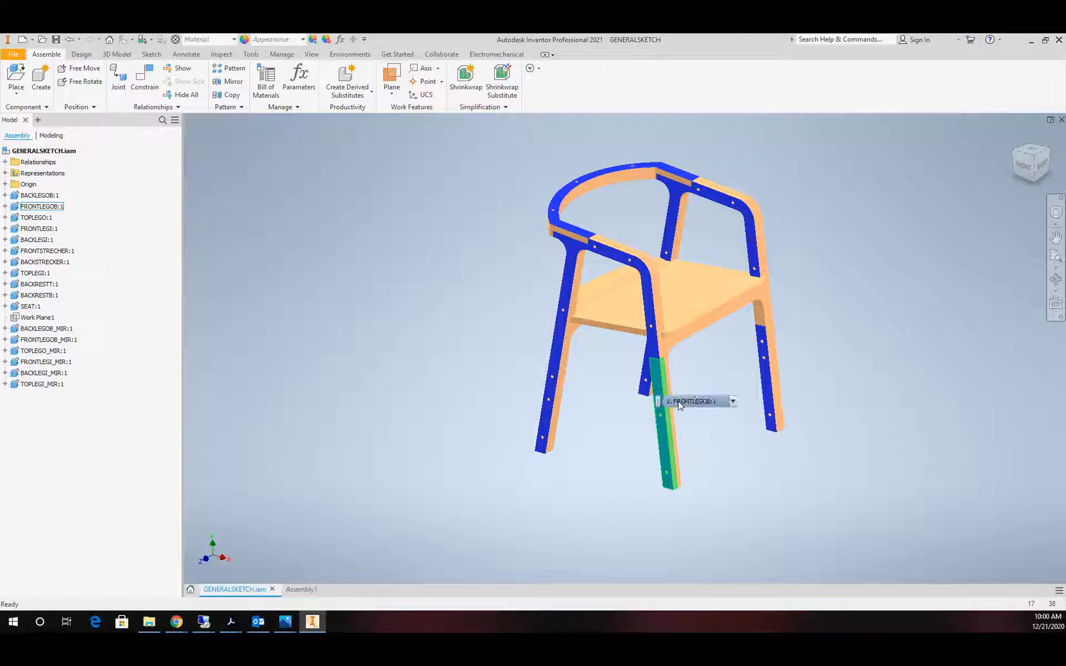
{"action": "left_click", "coordinate": [733, 401]}
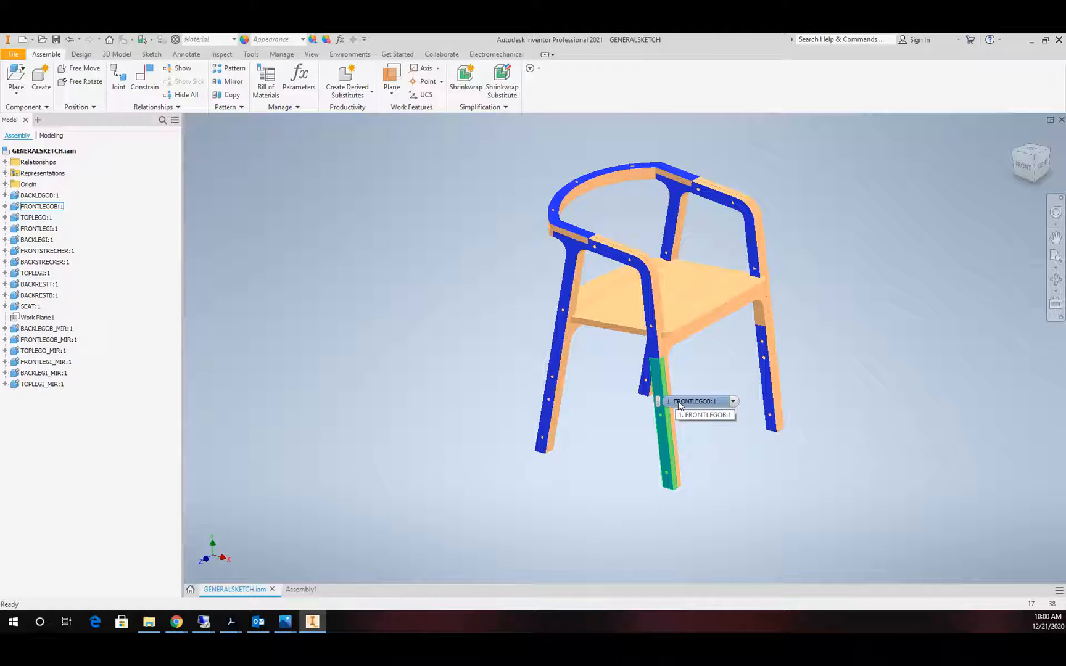
{"action": "left_click", "coordinate": [854, 286]}
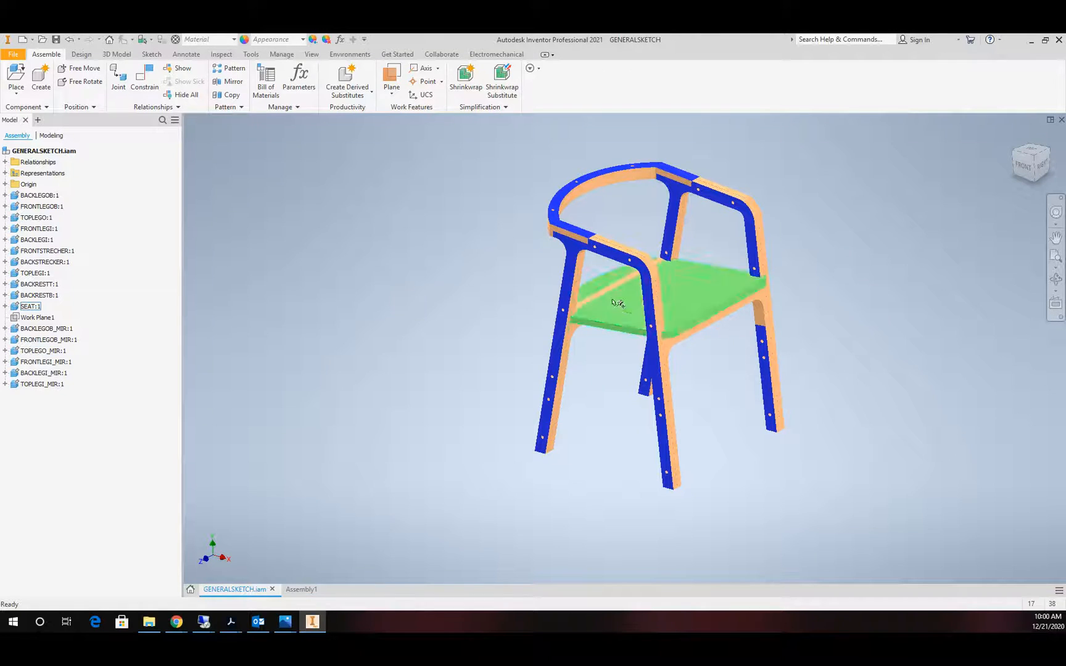
{"action": "left_click", "coordinate": [511, 356]}
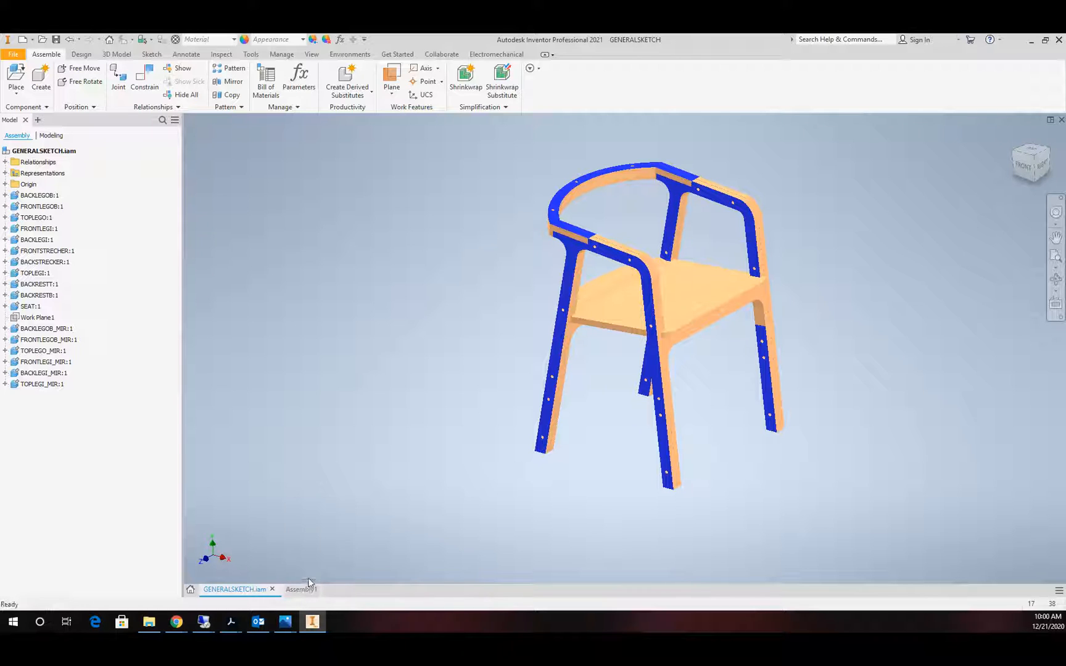
{"action": "mouse_move", "coordinate": [301, 589]}
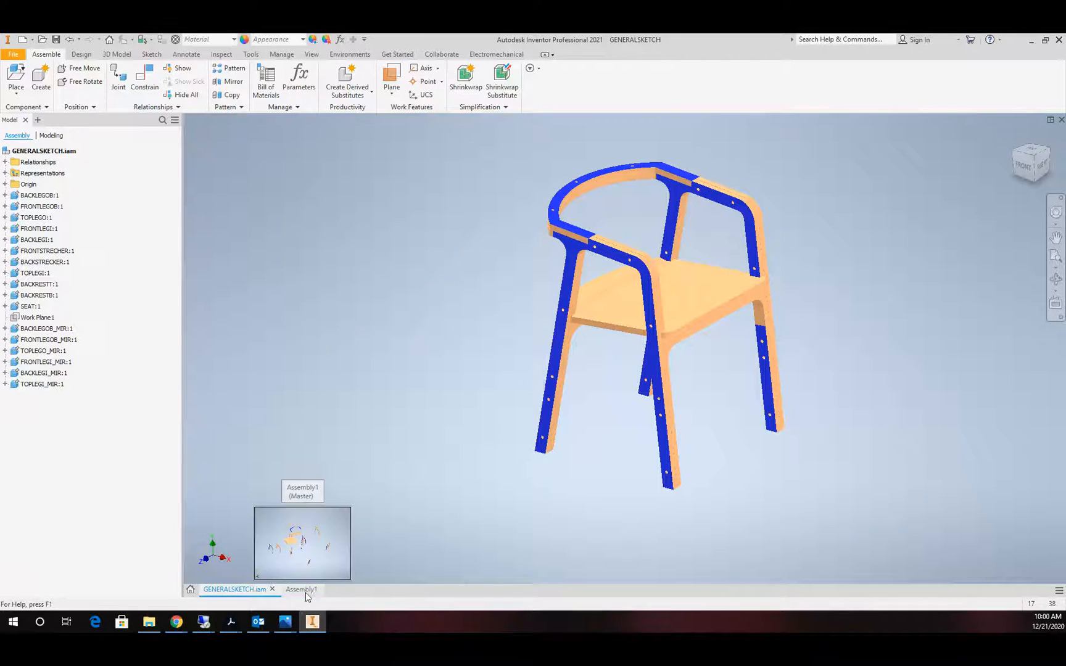
Switch to Assembly1 and make its XZ origin plane visible.
{"action": "left_click", "coordinate": [301, 590]}
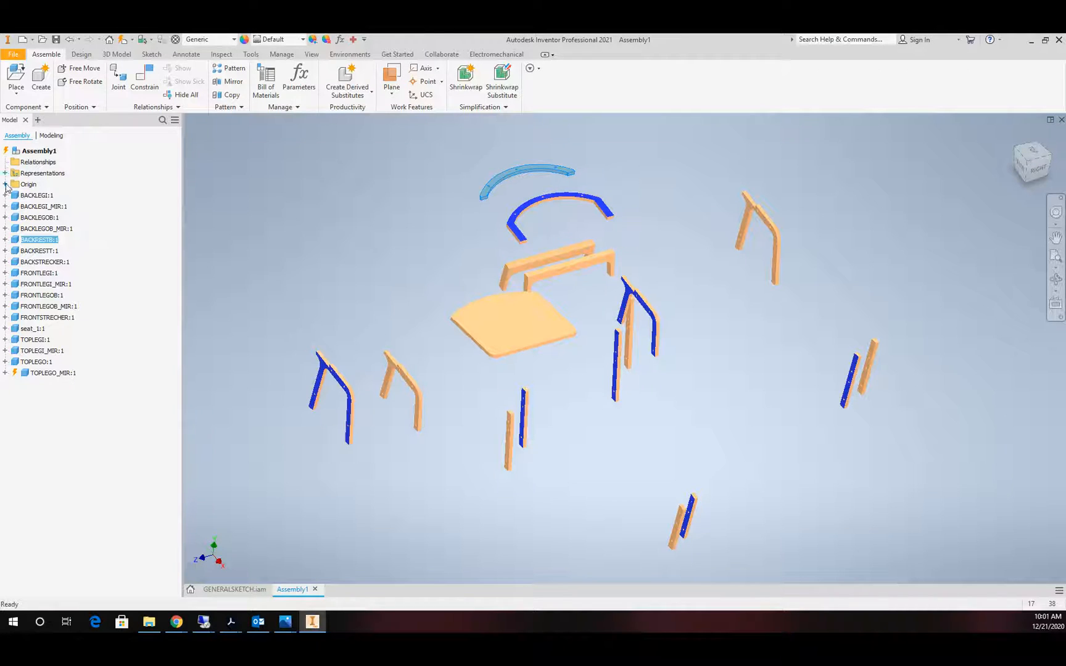
{"action": "left_click", "coordinate": [5, 184]}
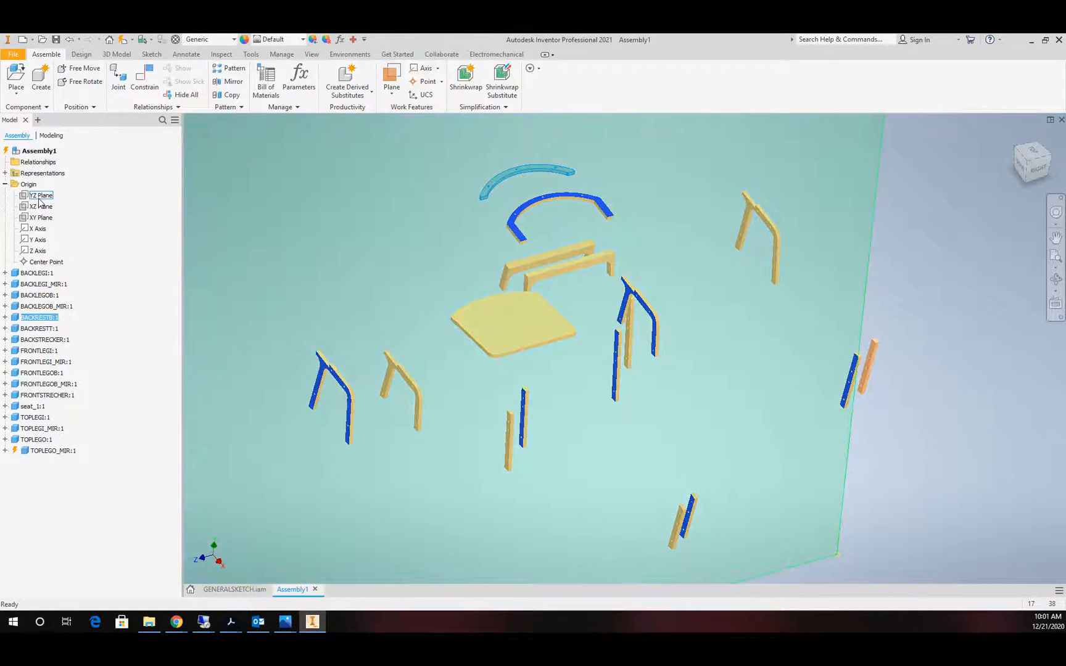
{"action": "left_click", "coordinate": [42, 206]}
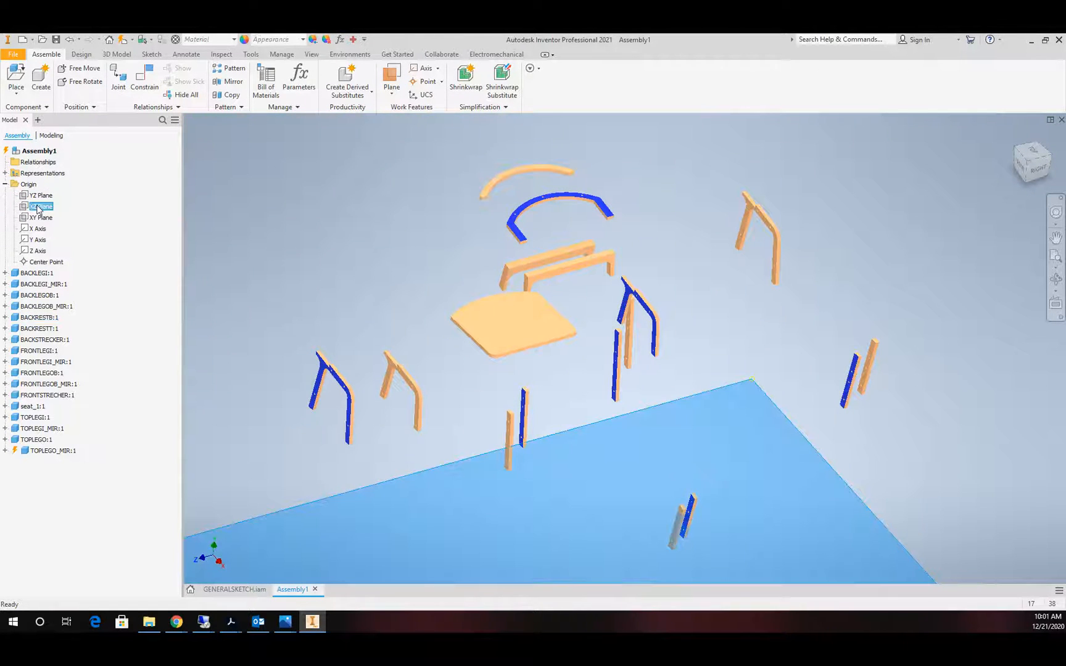
{"action": "right_click", "coordinate": [40, 206]}
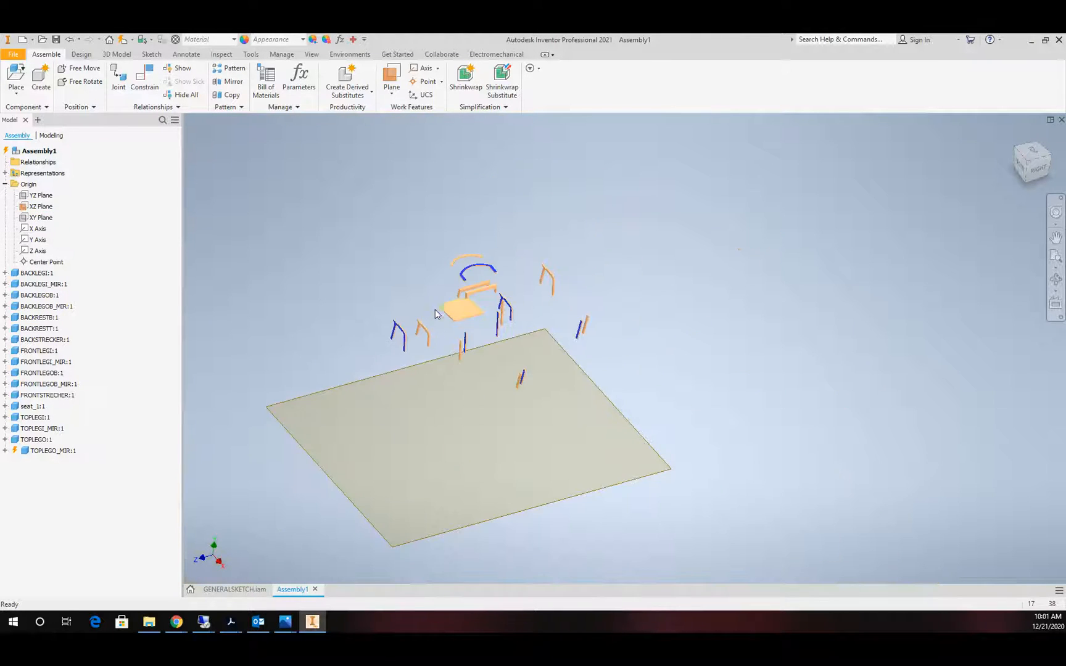
{"action": "scroll", "scroll_direction": "up", "scroll_amount": 3}
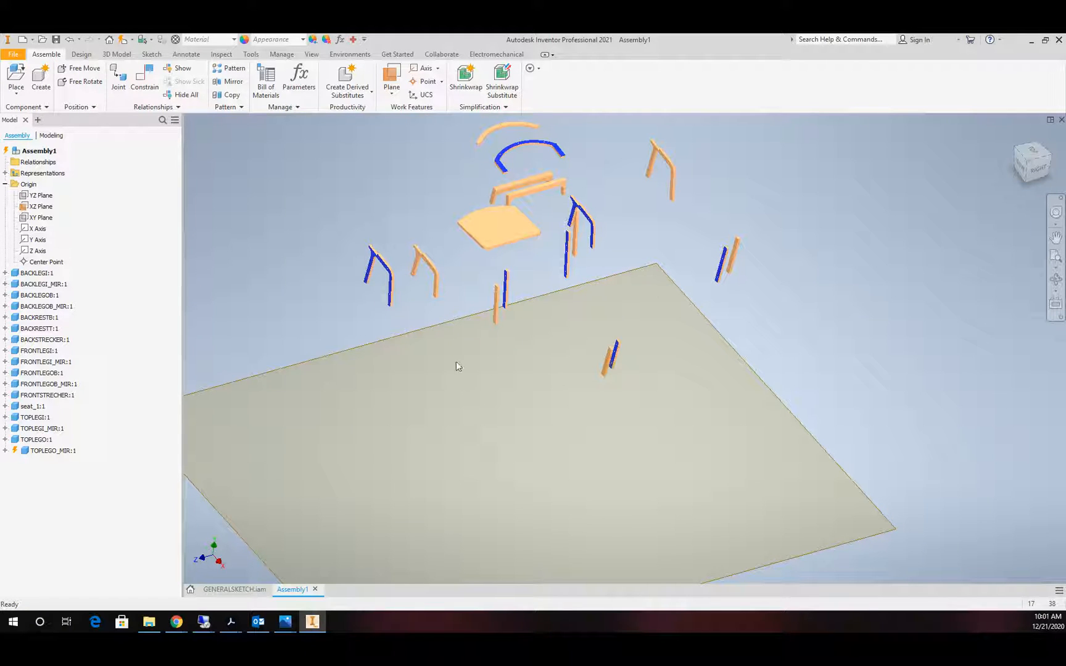
{"action": "mouse_move", "coordinate": [118, 75]}
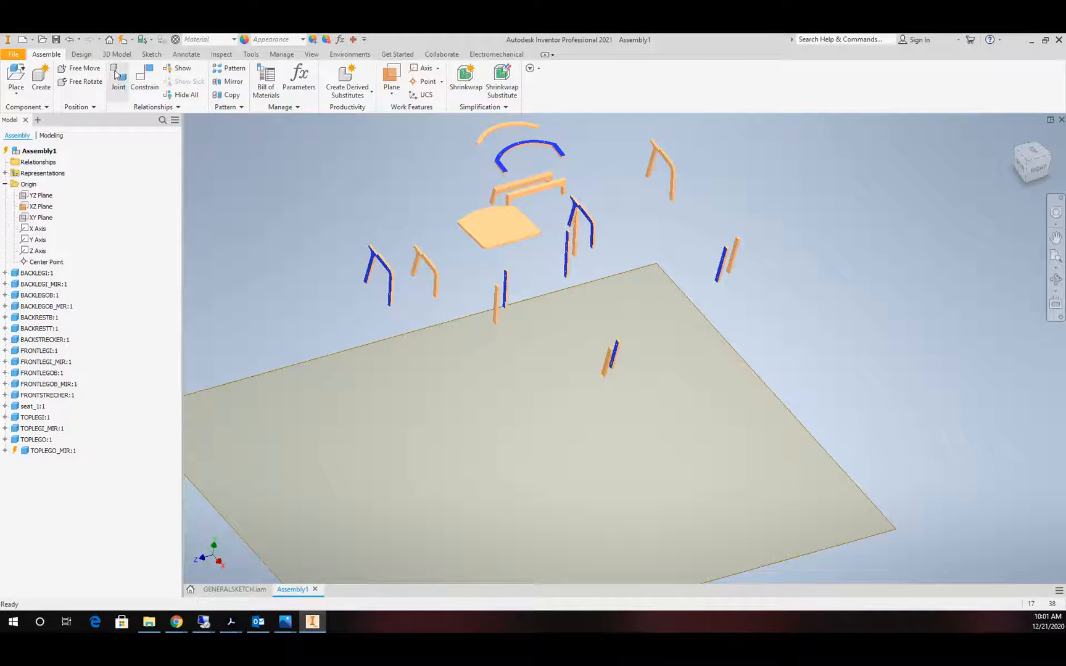
Mate the seat, curved backrest, stretcher and leg strip faces flat onto the plane.
{"action": "left_click", "coordinate": [145, 80]}
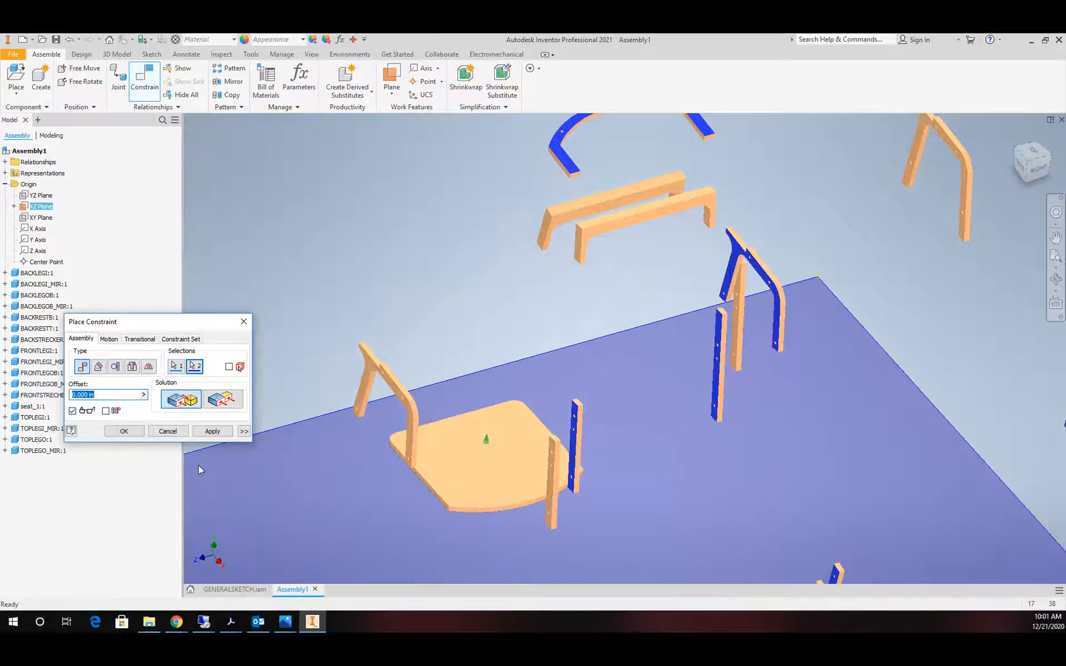
{"action": "left_click", "coordinate": [212, 431]}
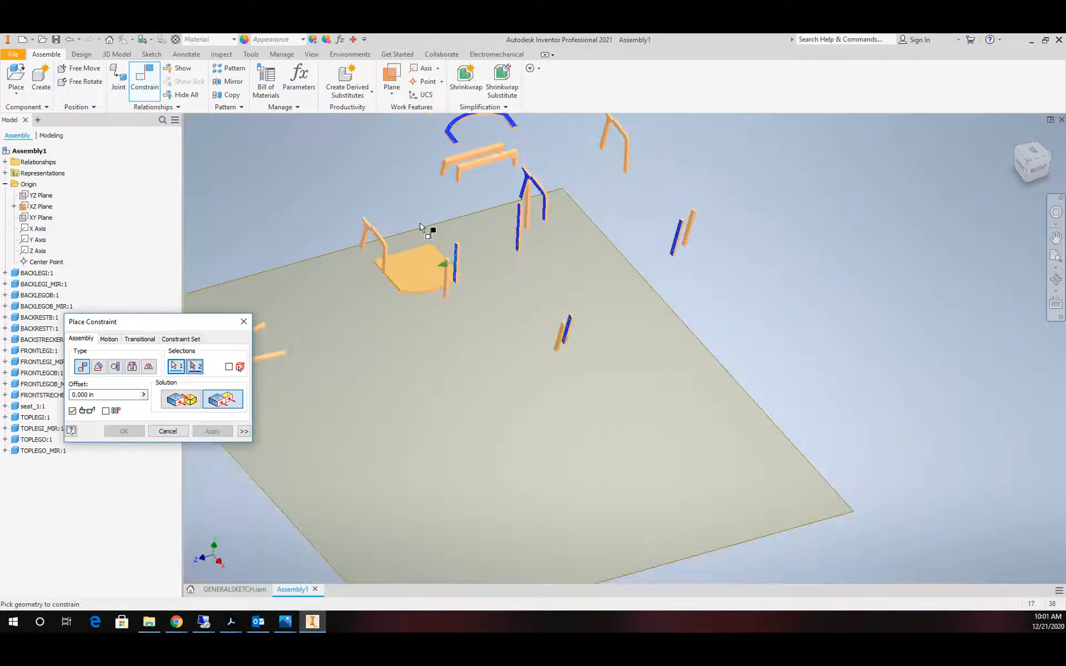
{"action": "left_click", "coordinate": [212, 431]}
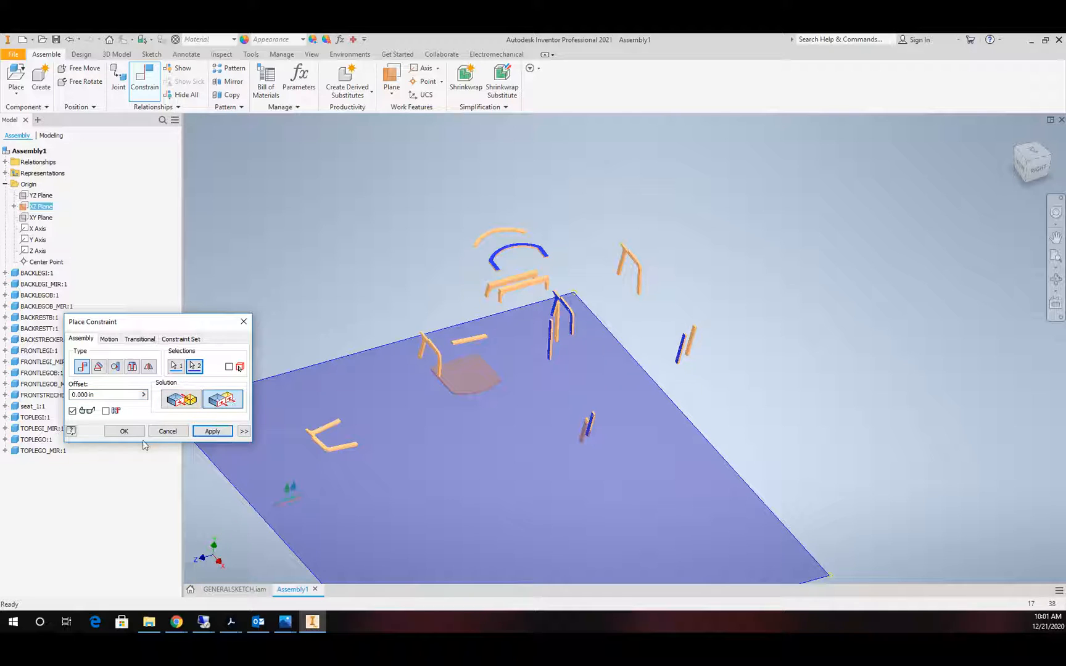
{"action": "left_click", "coordinate": [167, 431]}
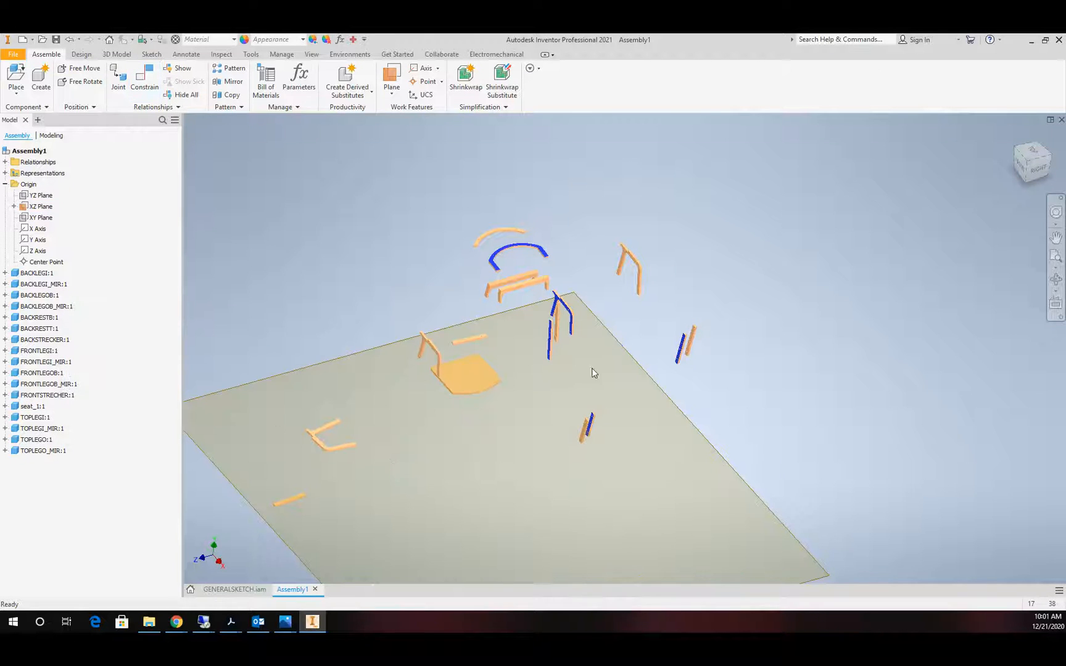
{"action": "left_click", "coordinate": [144, 80]}
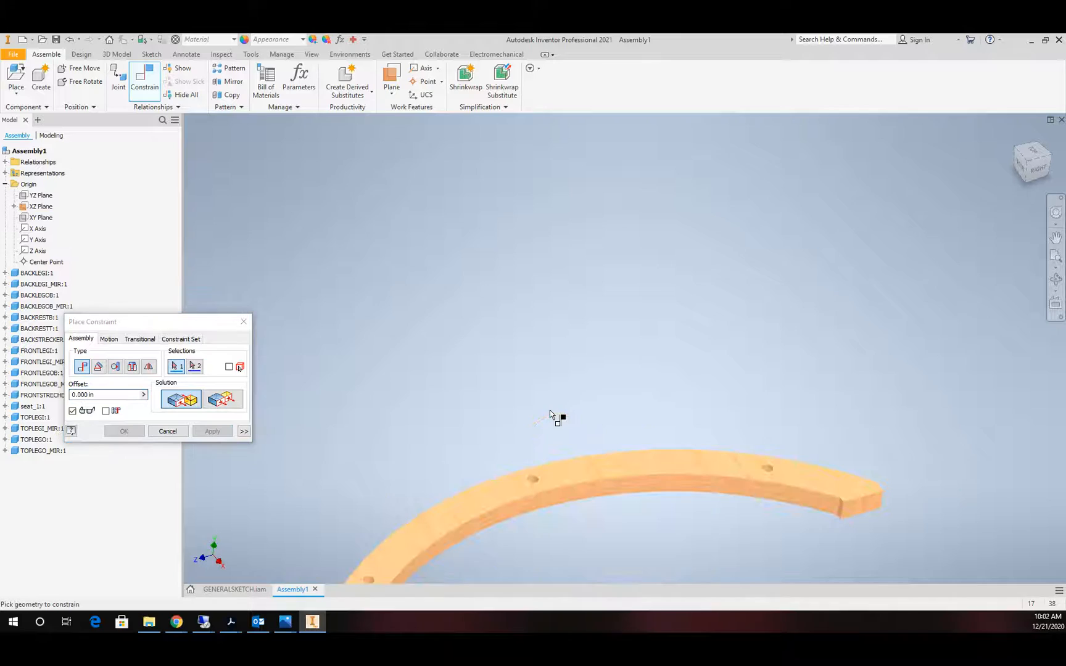
{"action": "left_click", "coordinate": [578, 490]}
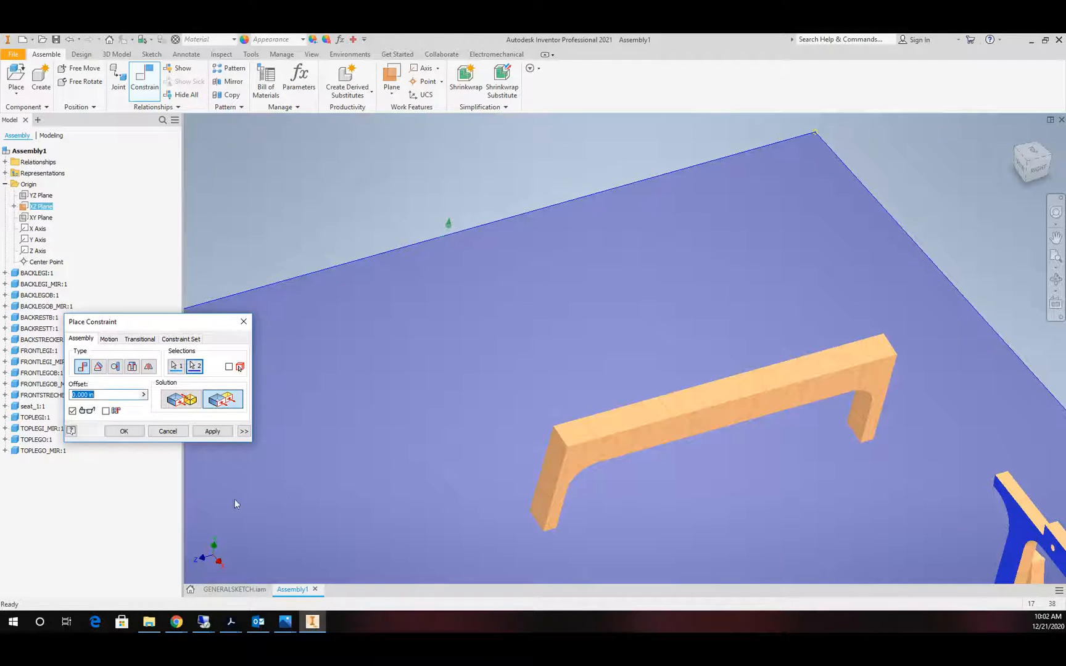
{"action": "left_click", "coordinate": [660, 441]}
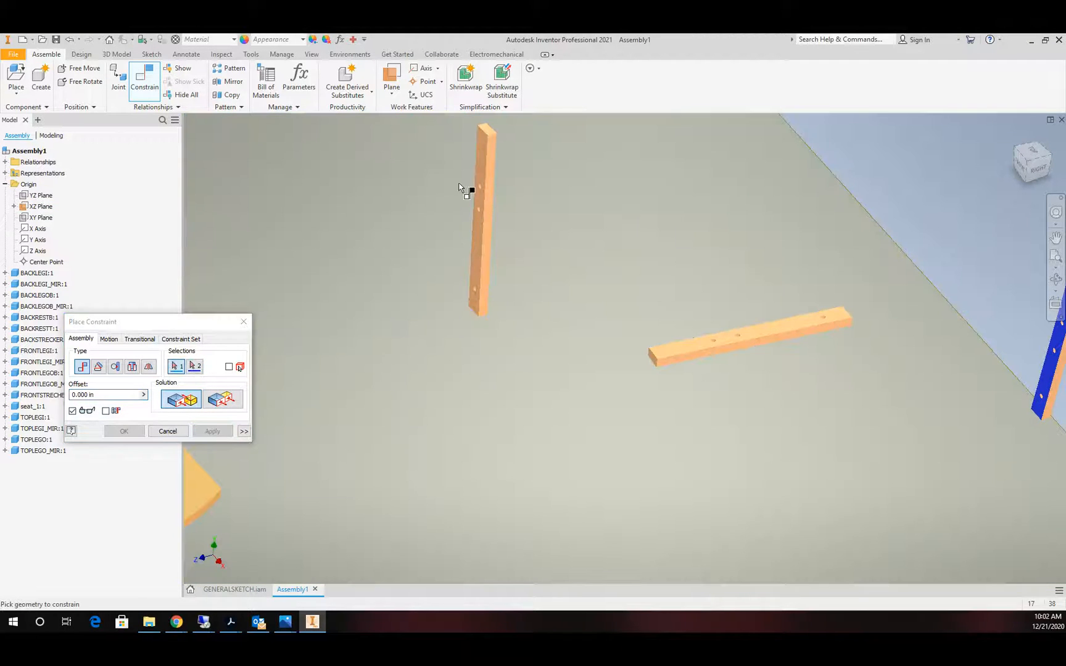
{"action": "left_click", "coordinate": [479, 217]}
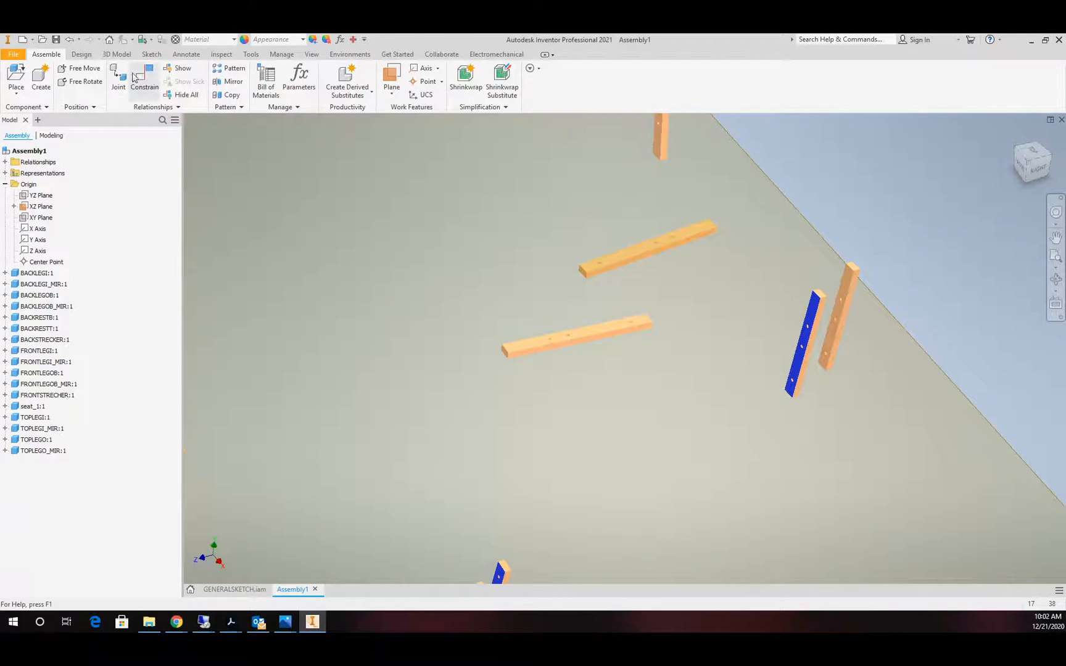
Mate the long leg strip, then flush the sheet face to the XZ plane.
{"action": "left_click", "coordinate": [144, 80]}
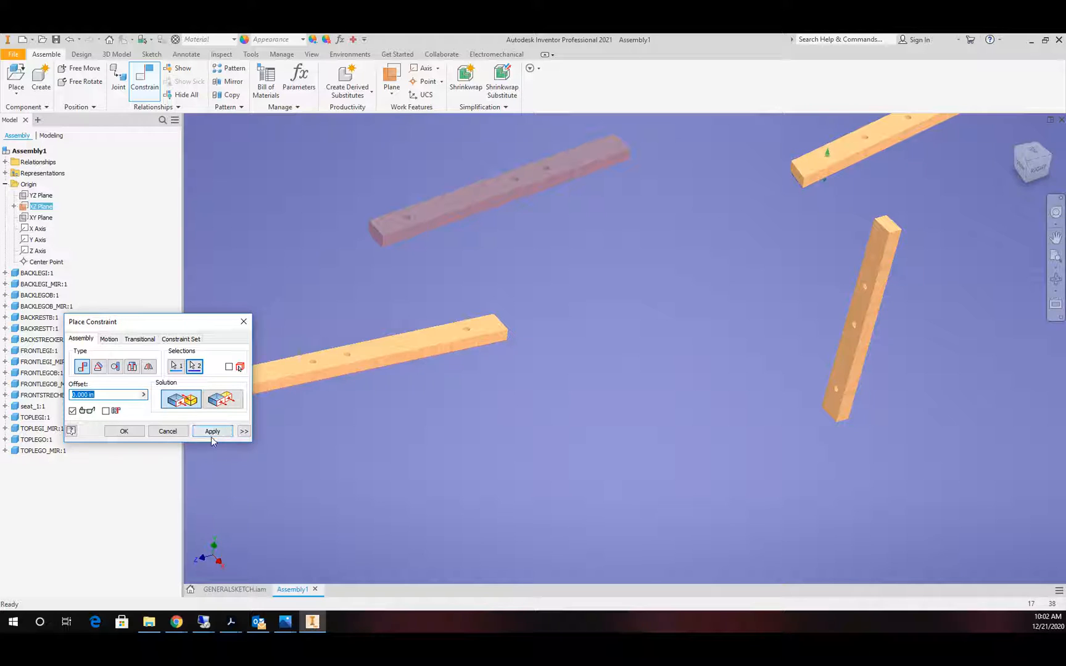
{"action": "left_click", "coordinate": [212, 431]}
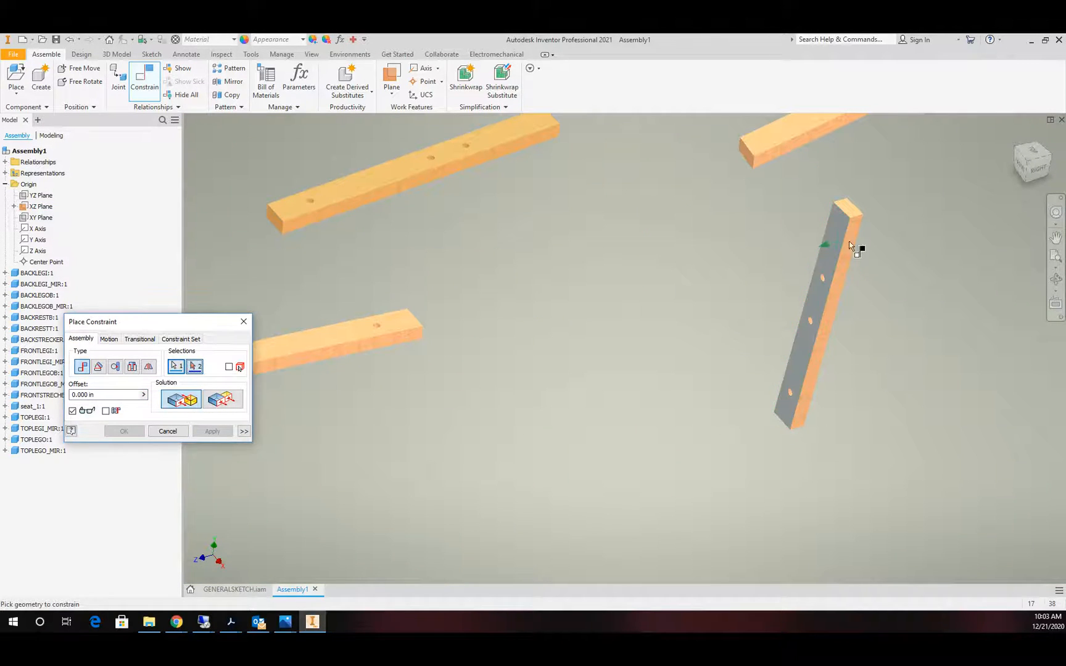
{"action": "left_click", "coordinate": [40, 206]}
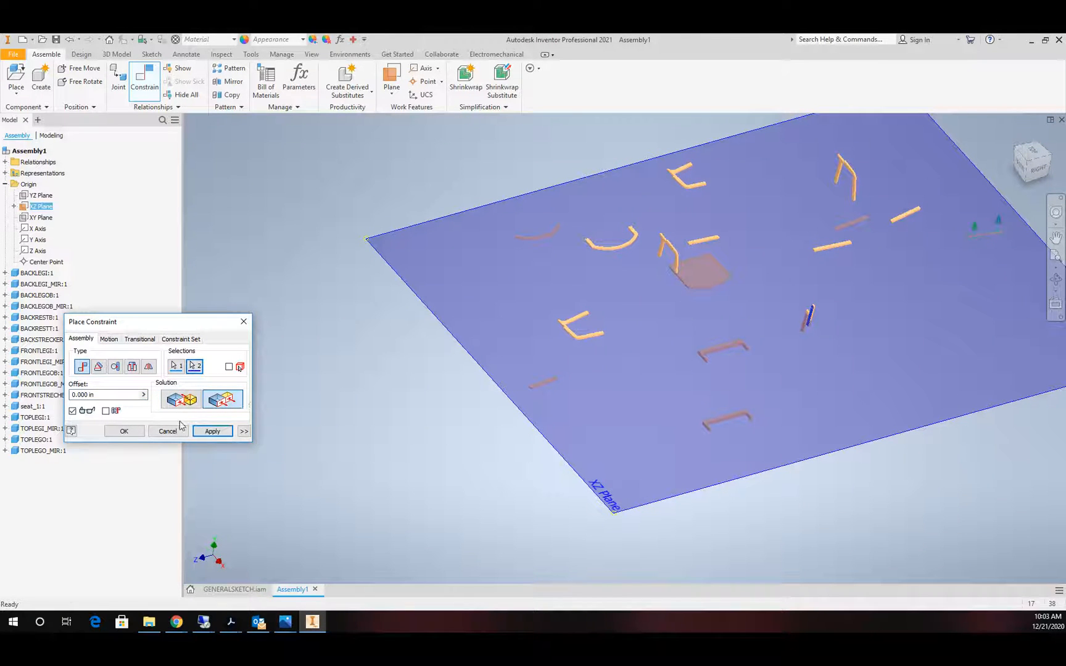
{"action": "left_click", "coordinate": [167, 432]}
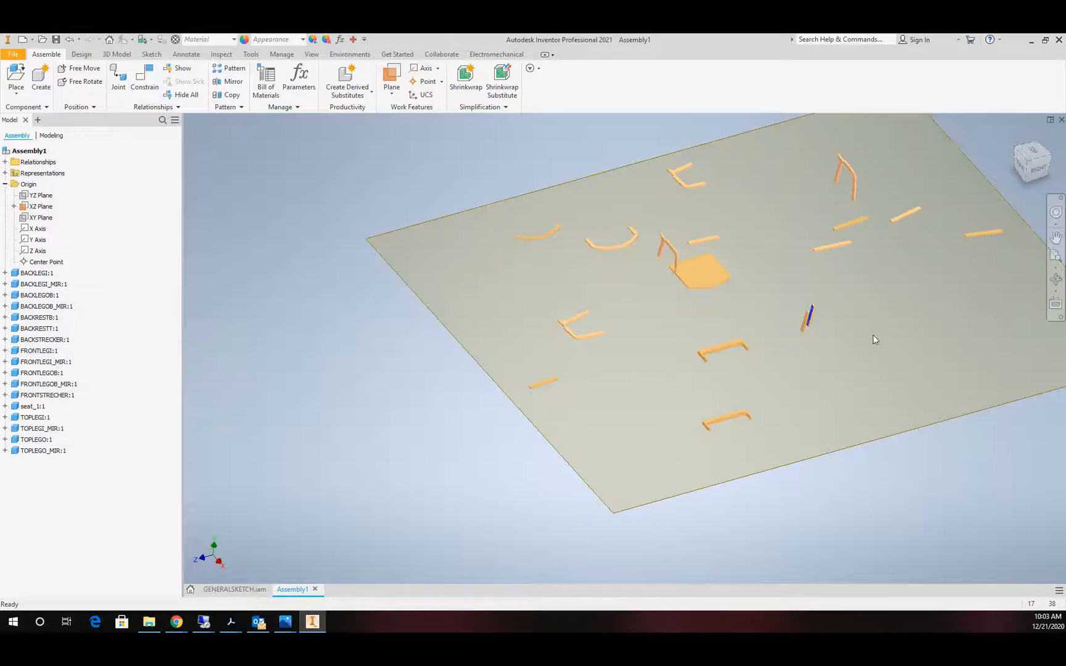
{"action": "left_click", "coordinate": [145, 80]}
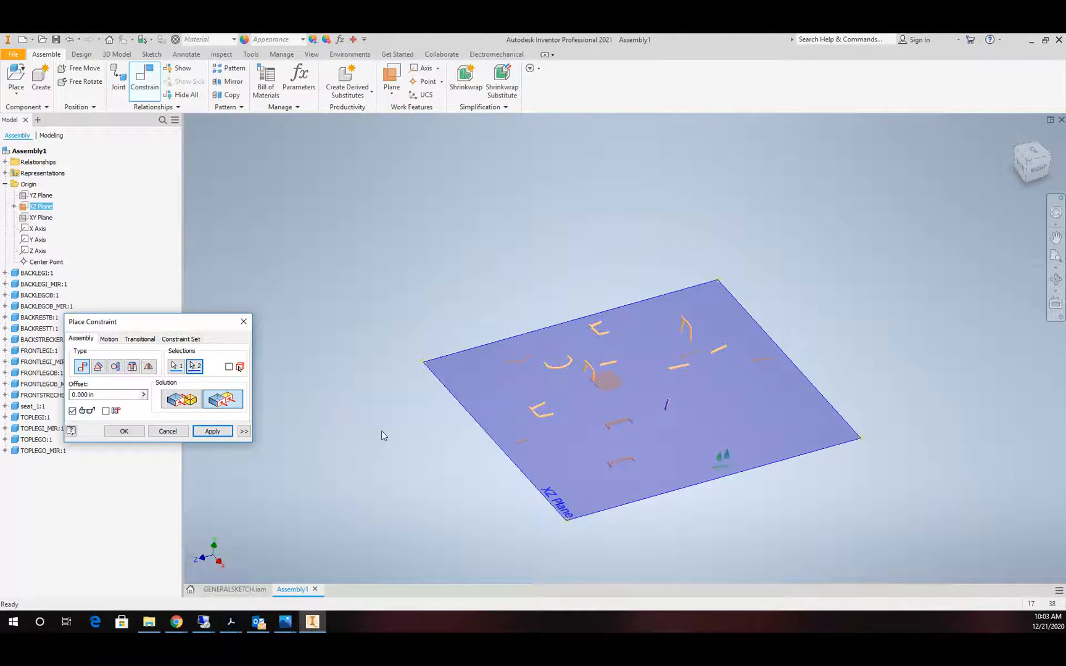
{"action": "scroll", "scroll_direction": "up", "scroll_amount": 3}
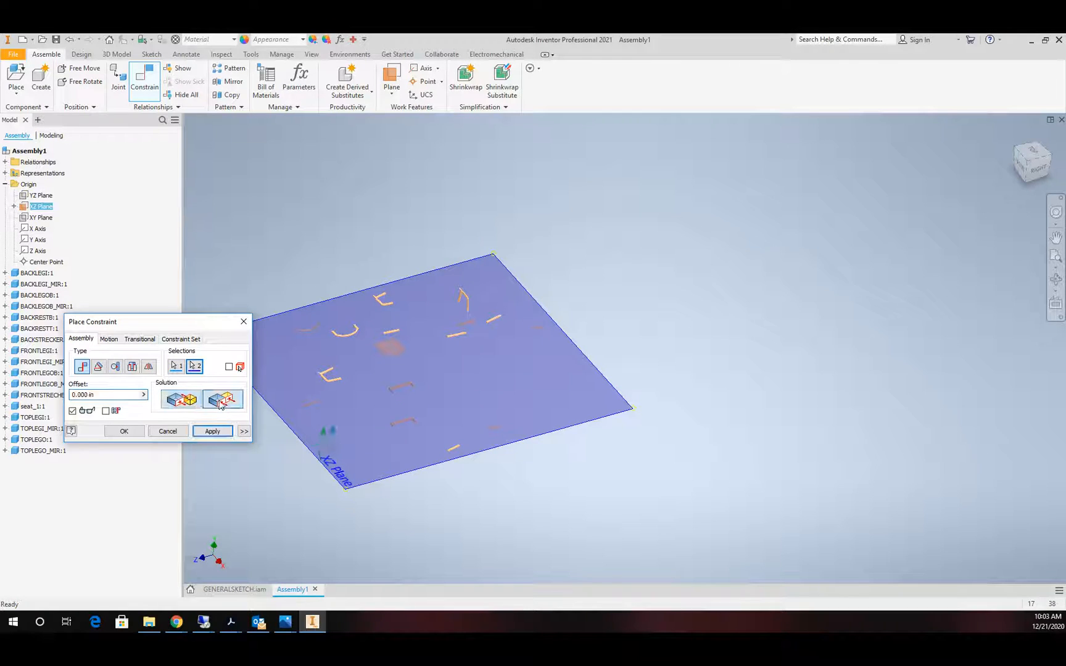
{"action": "left_click", "coordinate": [212, 431]}
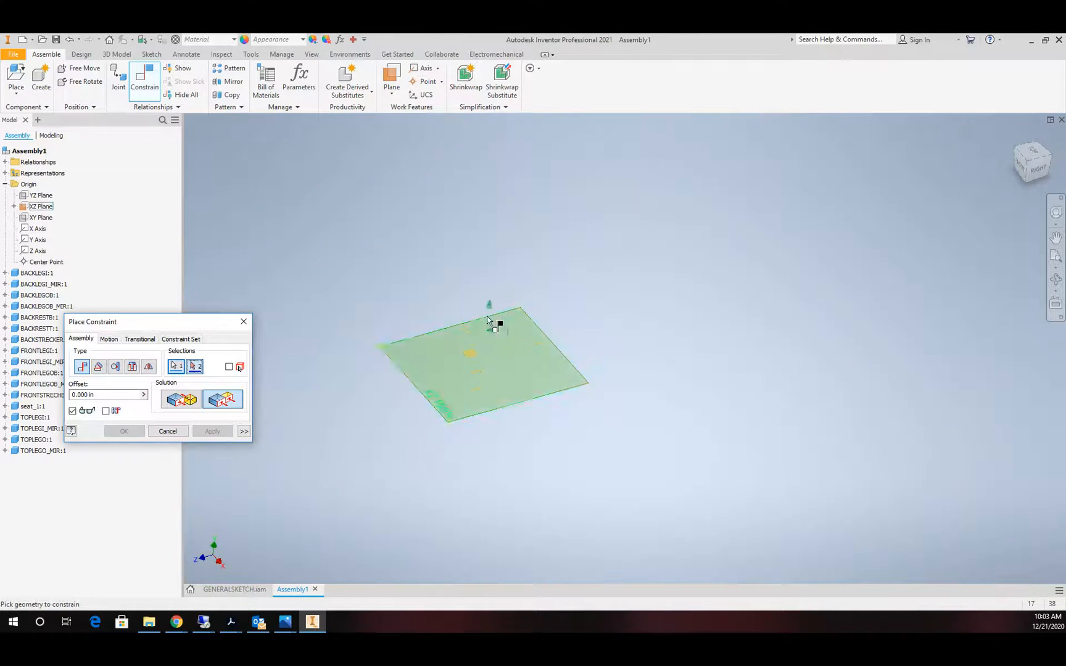
{"action": "left_click", "coordinate": [488, 320]}
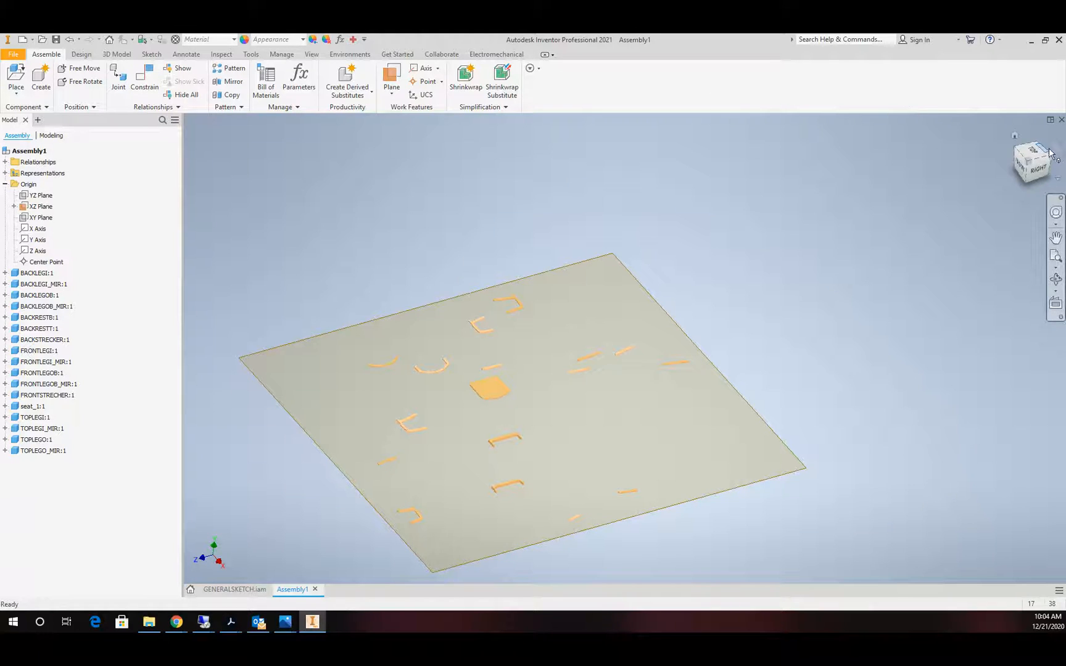
Switch to Top view with the ViewCube to see the layout from above.
{"action": "left_click", "coordinate": [1032, 161]}
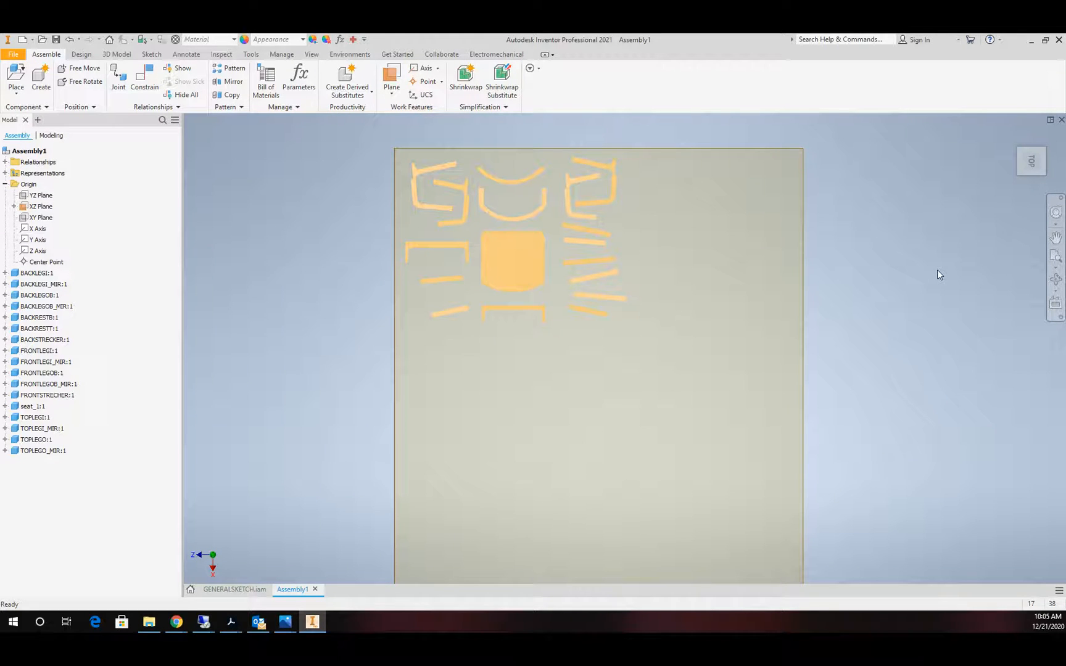
{"action": "mouse_move", "coordinate": [903, 381]}
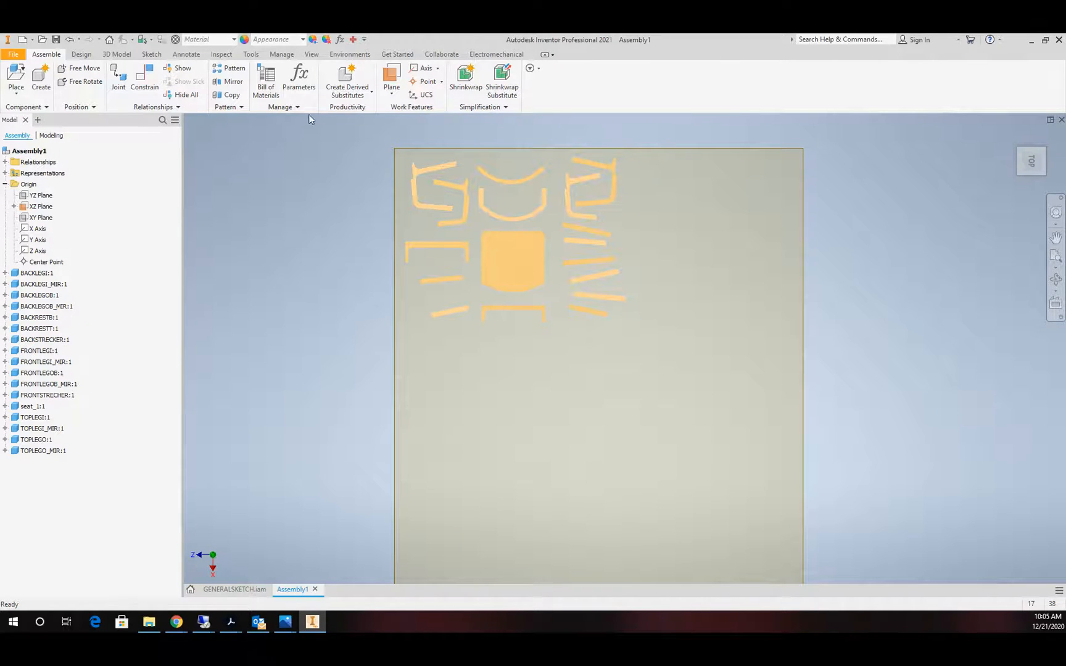
Add Work Plane1 offset 5 from the XZ plane and start a new in-place component.
{"action": "left_click", "coordinate": [392, 87]}
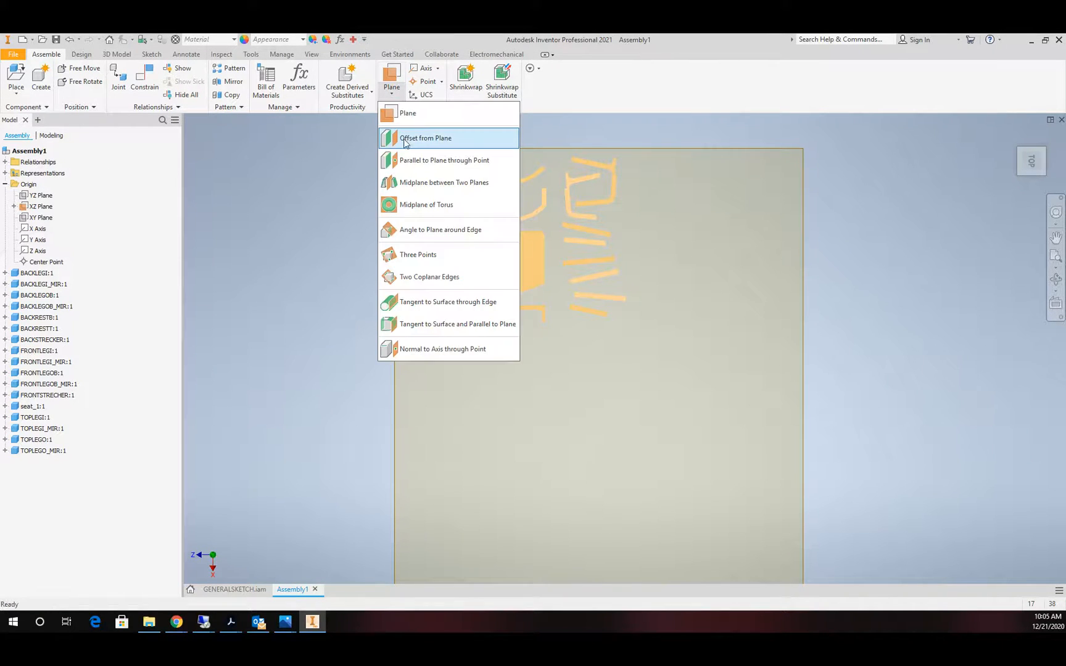
{"action": "left_click", "coordinate": [426, 138]}
{"action": "type", "text": "5"}
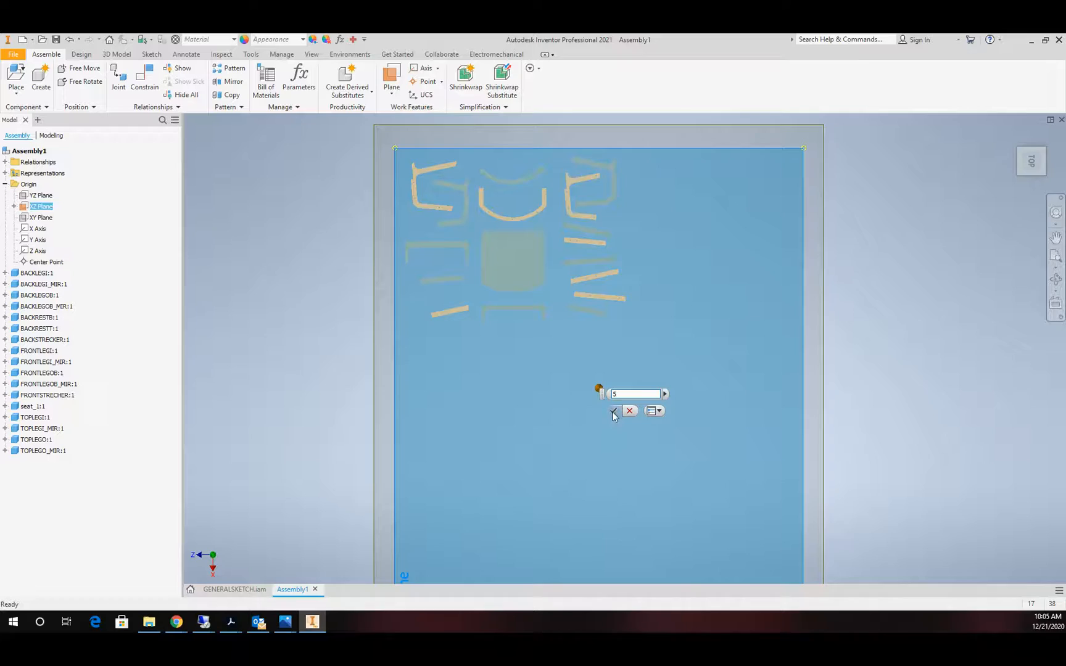
{"action": "left_click", "coordinate": [613, 411]}
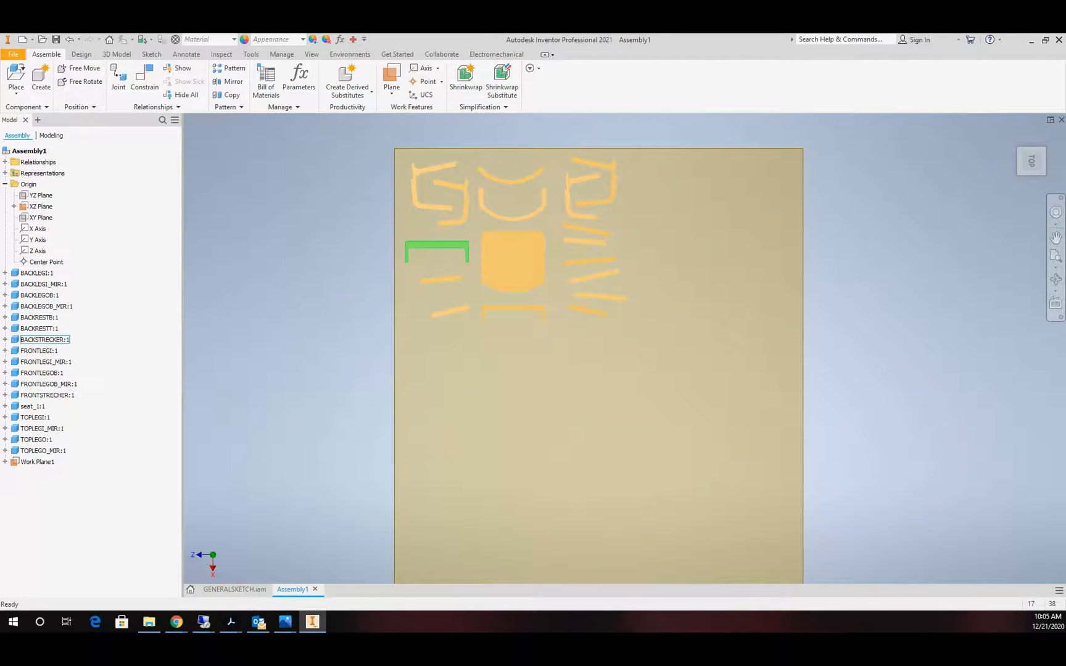
{"action": "right_click", "coordinate": [40, 206]}
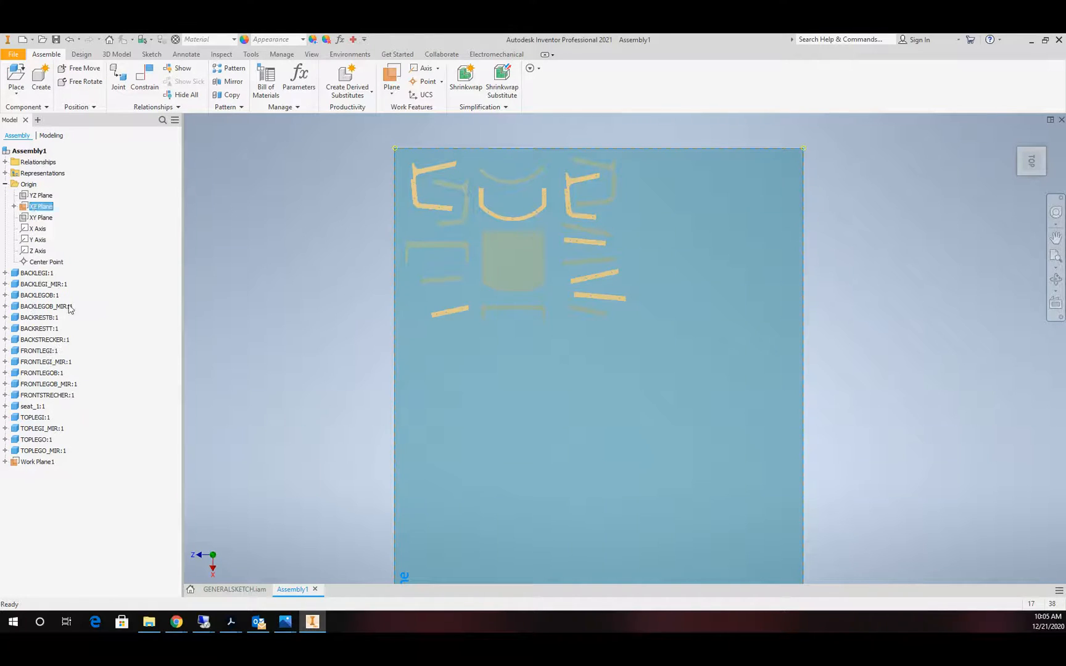
{"action": "left_click", "coordinate": [40, 78]}
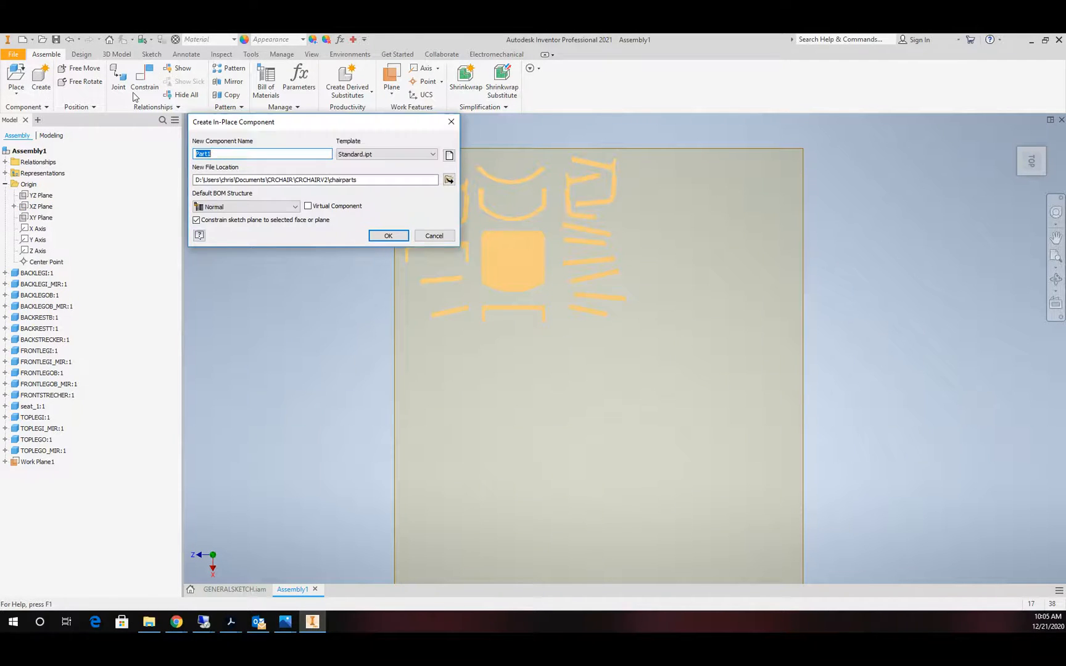
Name the in-place component 'cutfile' and create it.
{"action": "type", "text": "cutfile"}
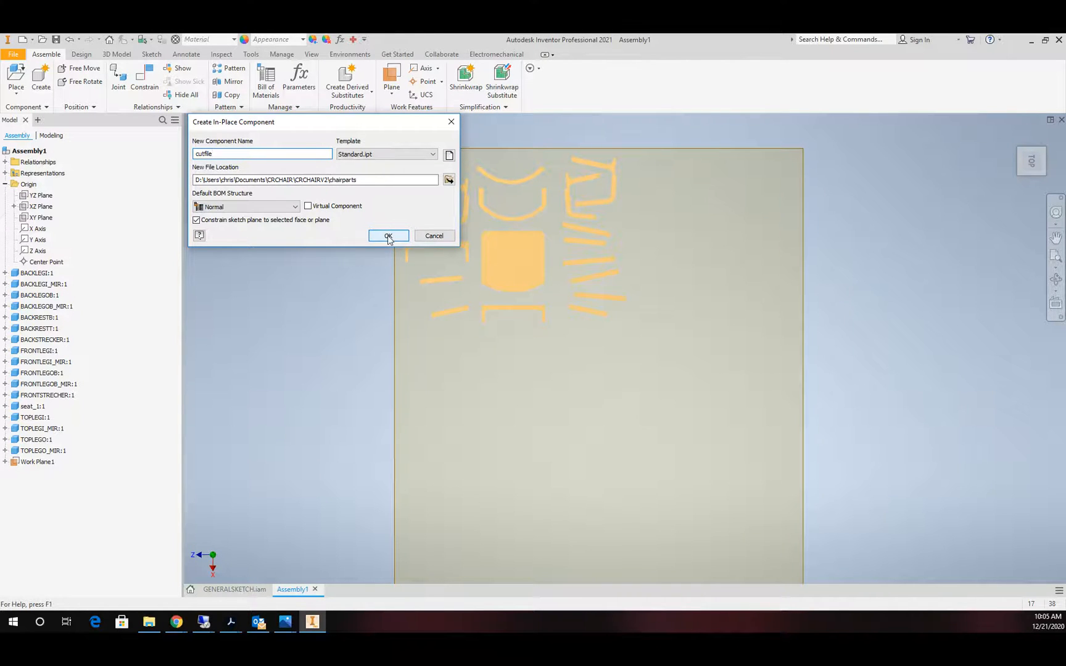
{"action": "left_click", "coordinate": [388, 235]}
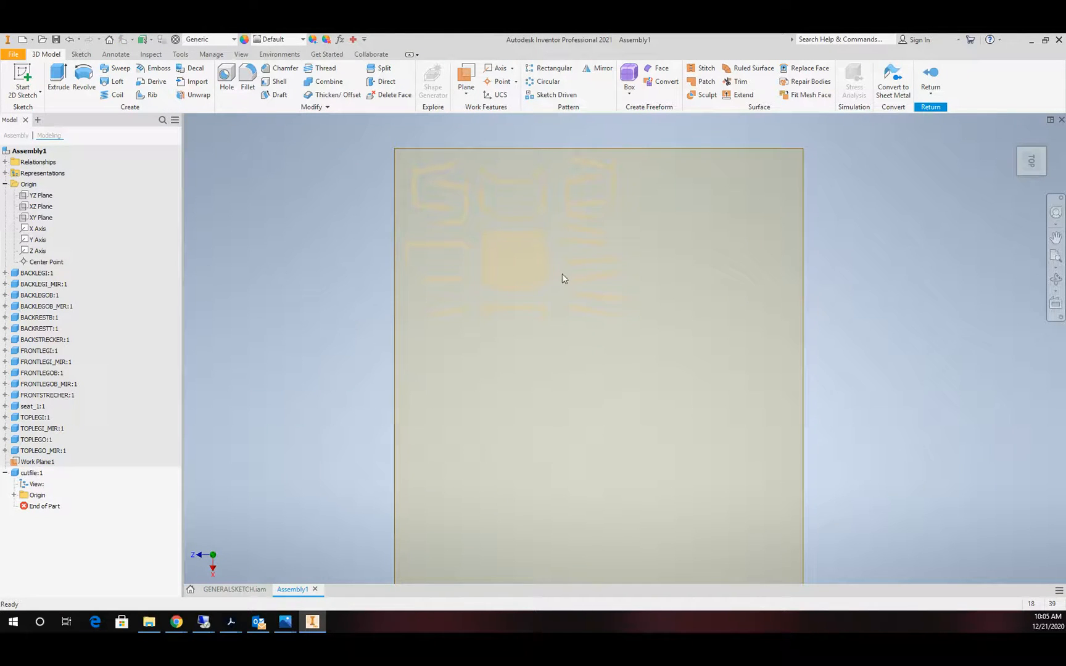
{"action": "mouse_move", "coordinate": [532, 187]}
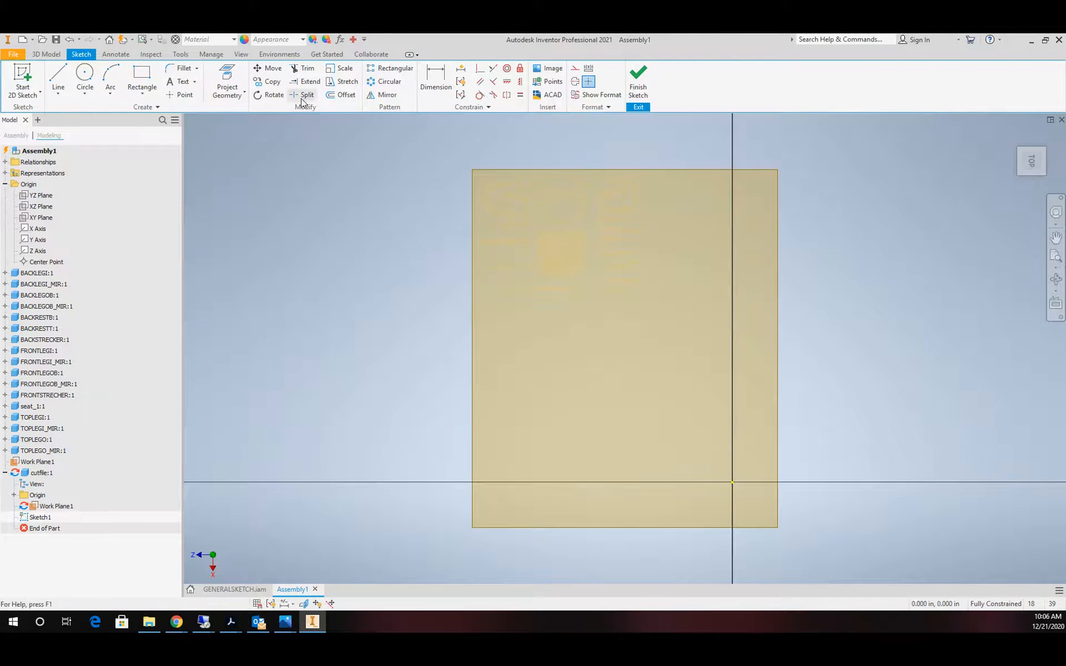
Use Project Geometry on each flat chair part's top face to add its edges.
{"action": "left_click", "coordinate": [227, 81]}
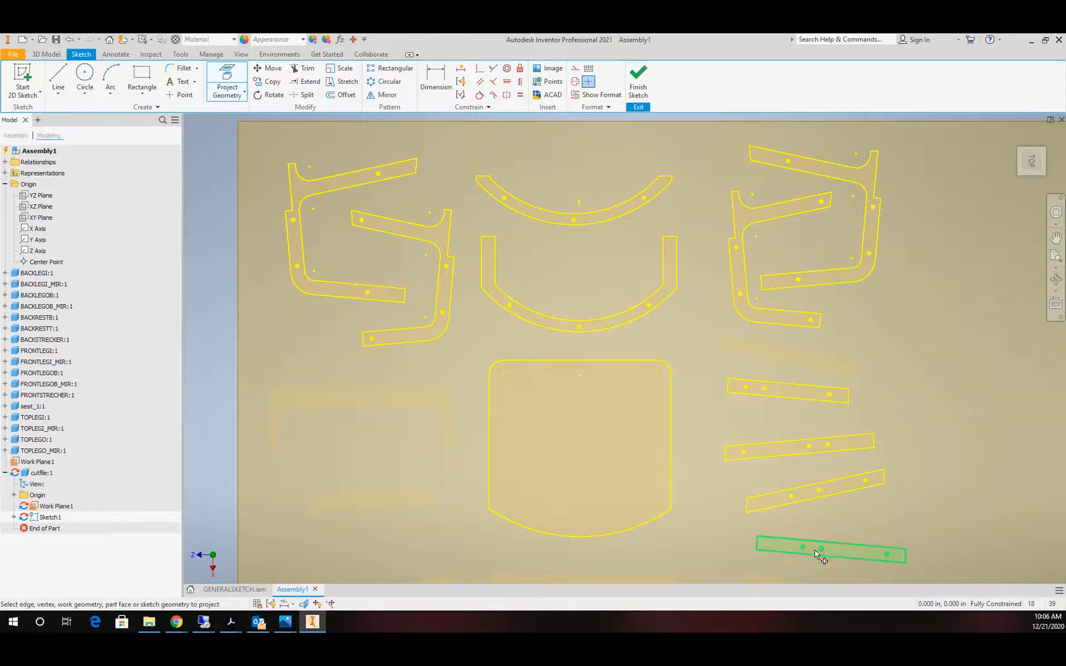
{"action": "scroll", "scroll_direction": "up", "scroll_amount": 3}
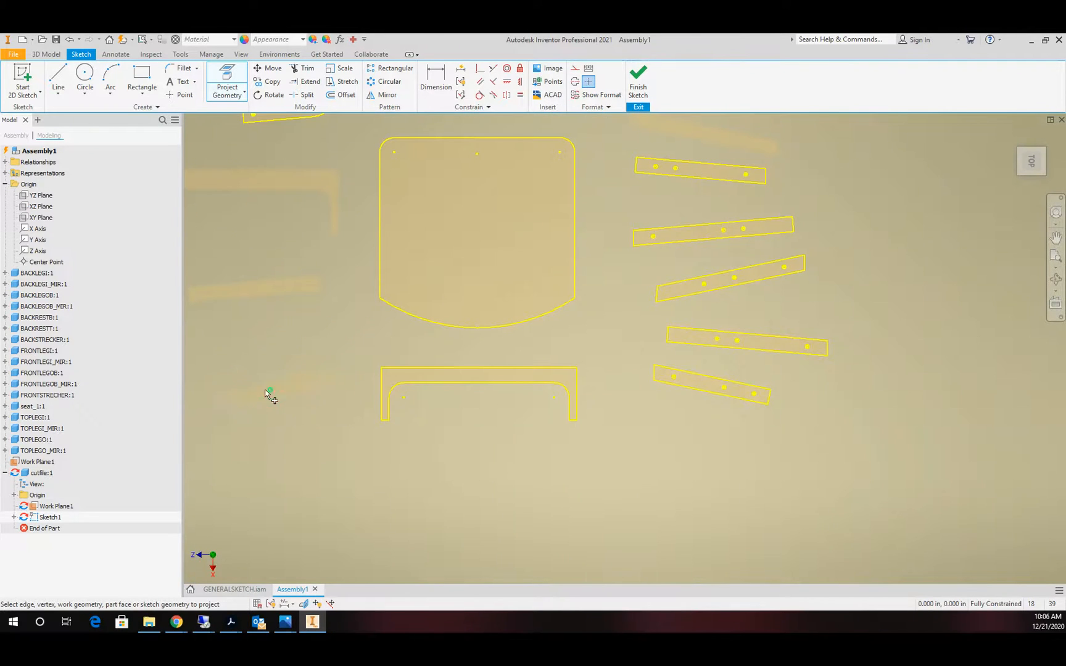
{"action": "left_click", "coordinate": [266, 289]}
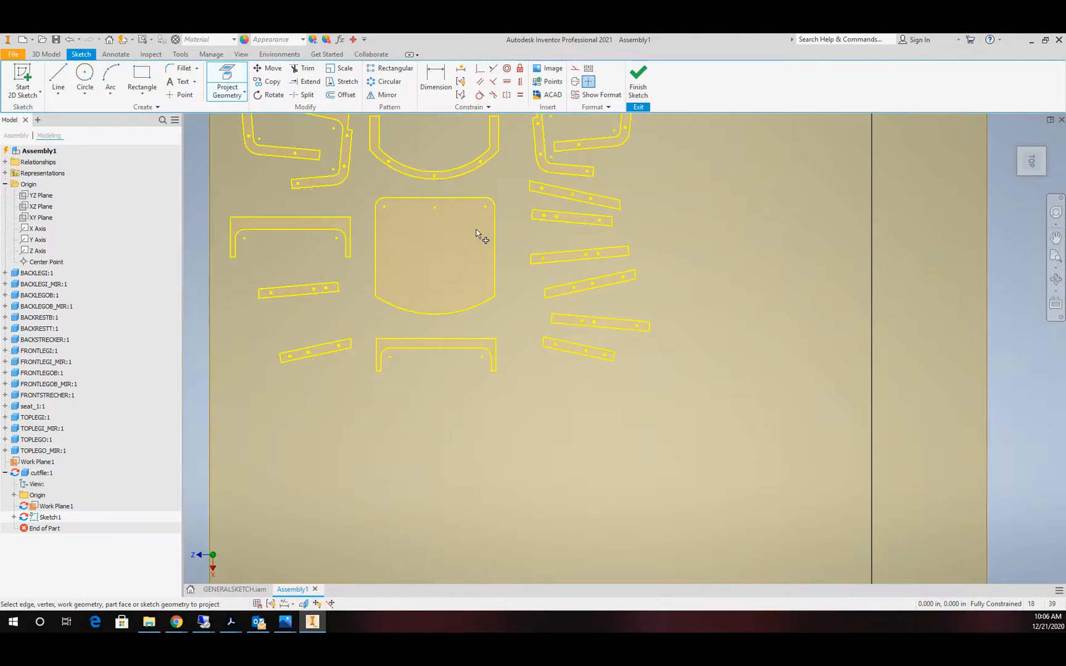
{"action": "scroll", "scroll_direction": "down", "scroll_amount": 3}
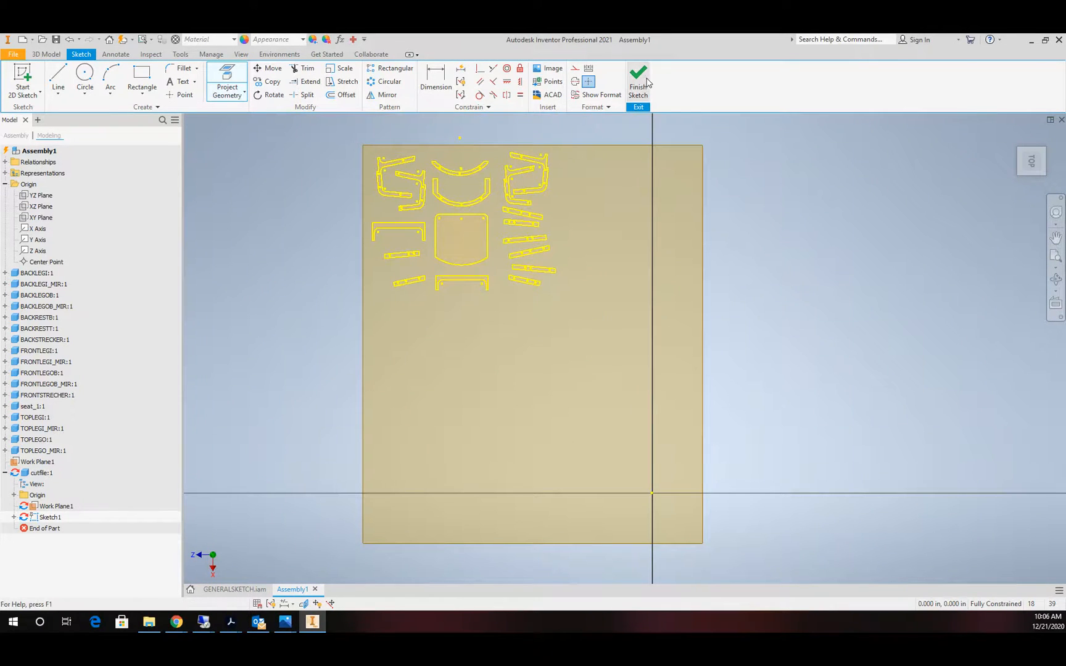
Finish the cutfile sketch and select Sketch1 in the browser.
{"action": "left_click", "coordinate": [638, 80]}
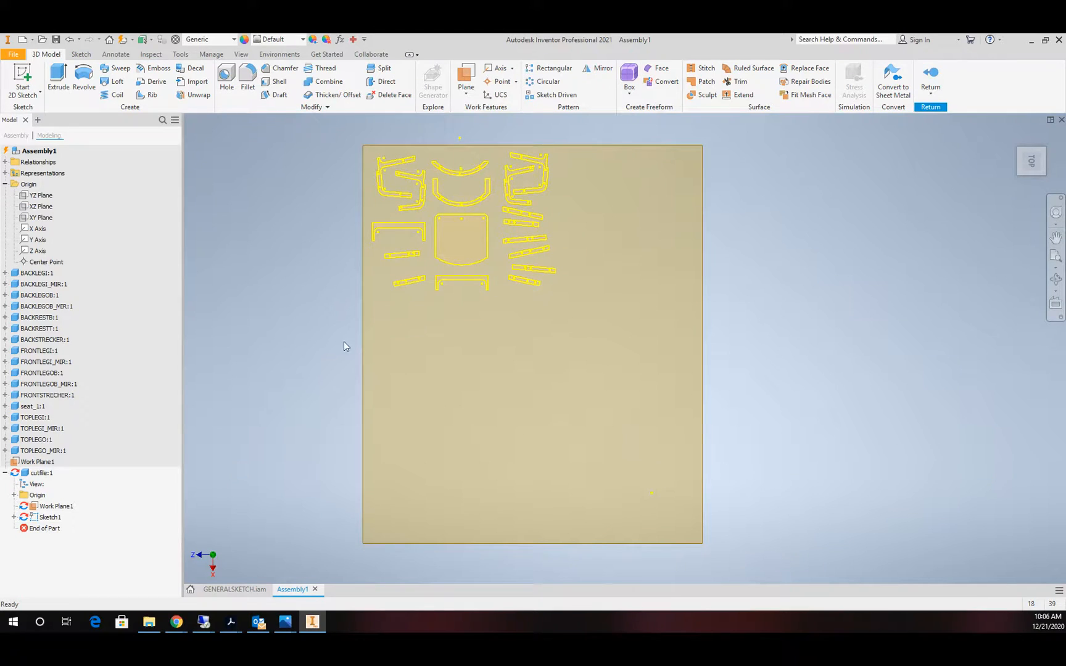
{"action": "mouse_move", "coordinate": [214, 412]}
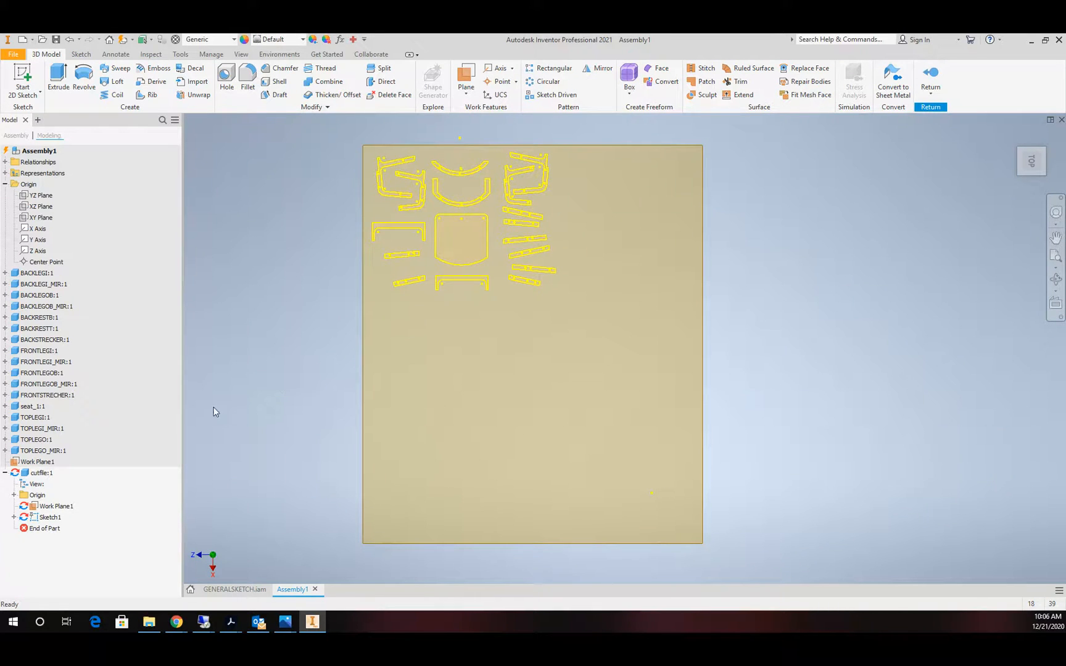
{"action": "left_click", "coordinate": [50, 518]}
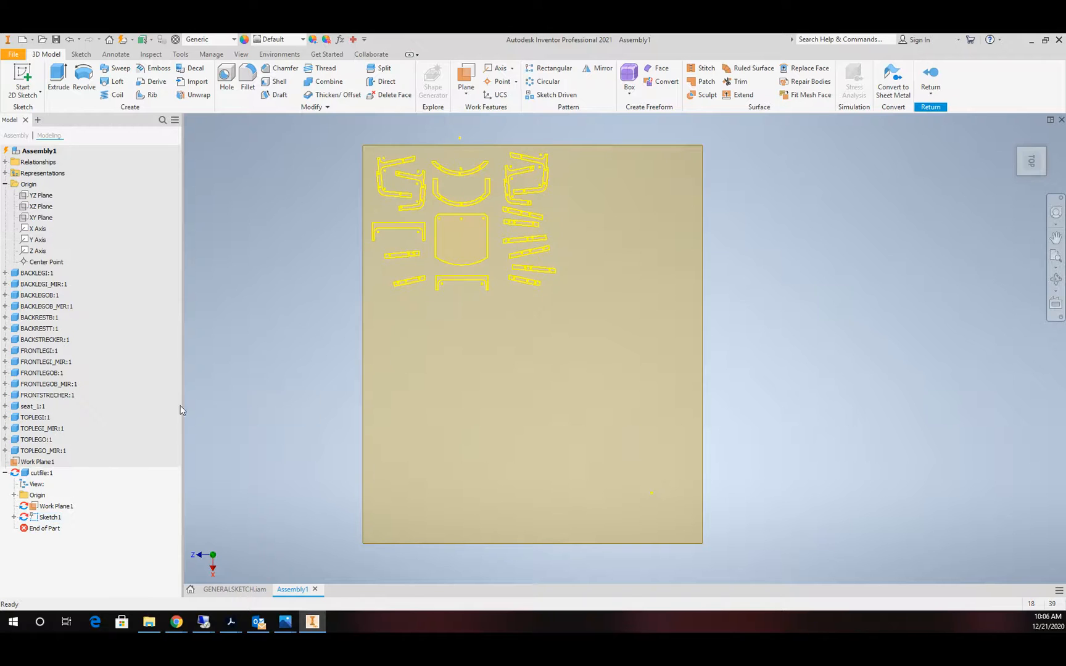
{"action": "mouse_move", "coordinate": [392, 335]}
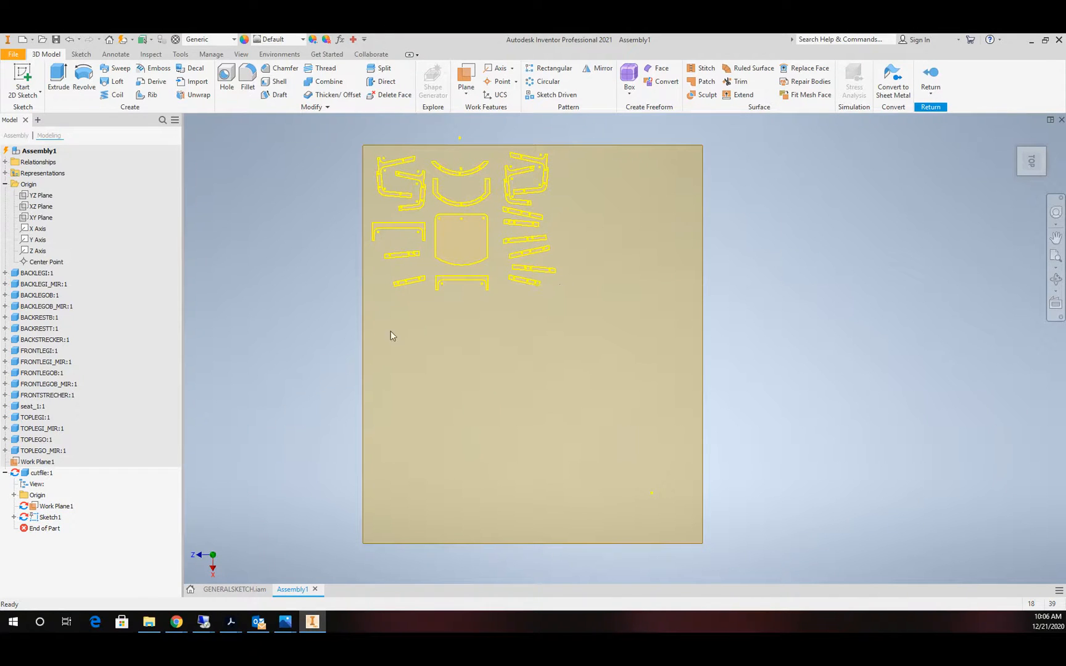
{"action": "left_click", "coordinate": [51, 518]}
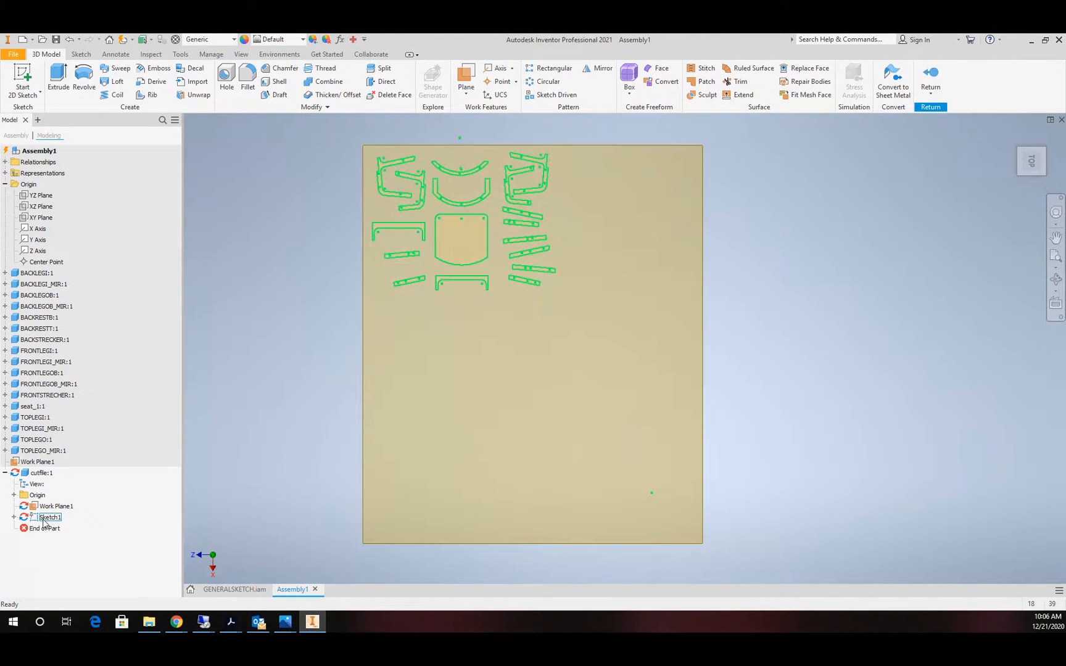
Export Sketch1 as the AutoCAD DXF file 'cutfile' in the chairparts folder.
{"action": "right_click", "coordinate": [49, 518]}
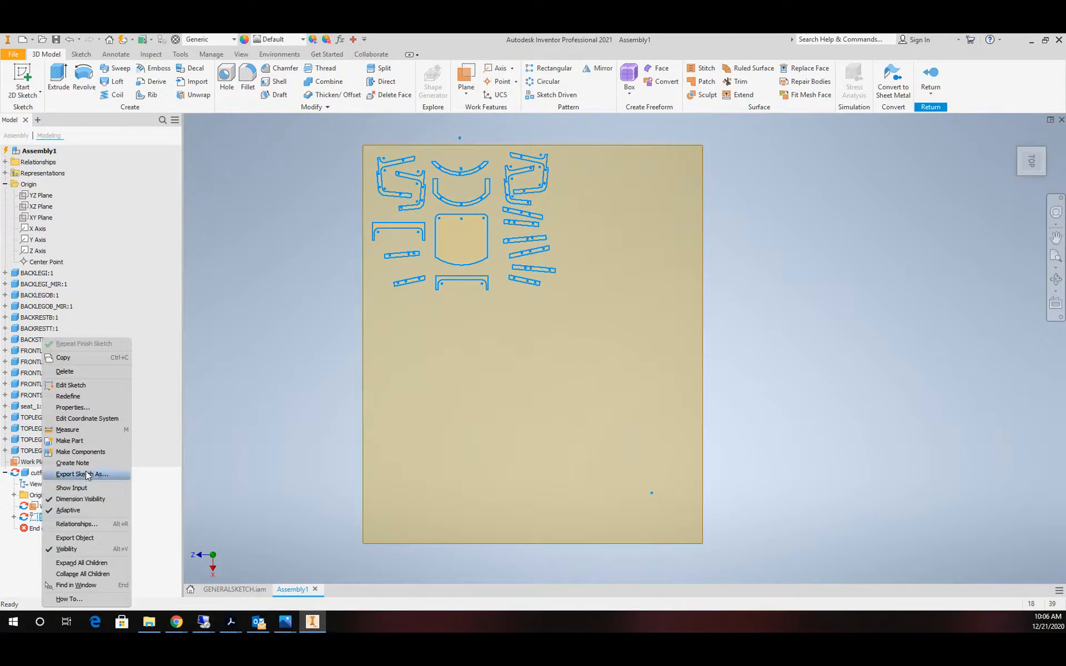
{"action": "left_click", "coordinate": [81, 473]}
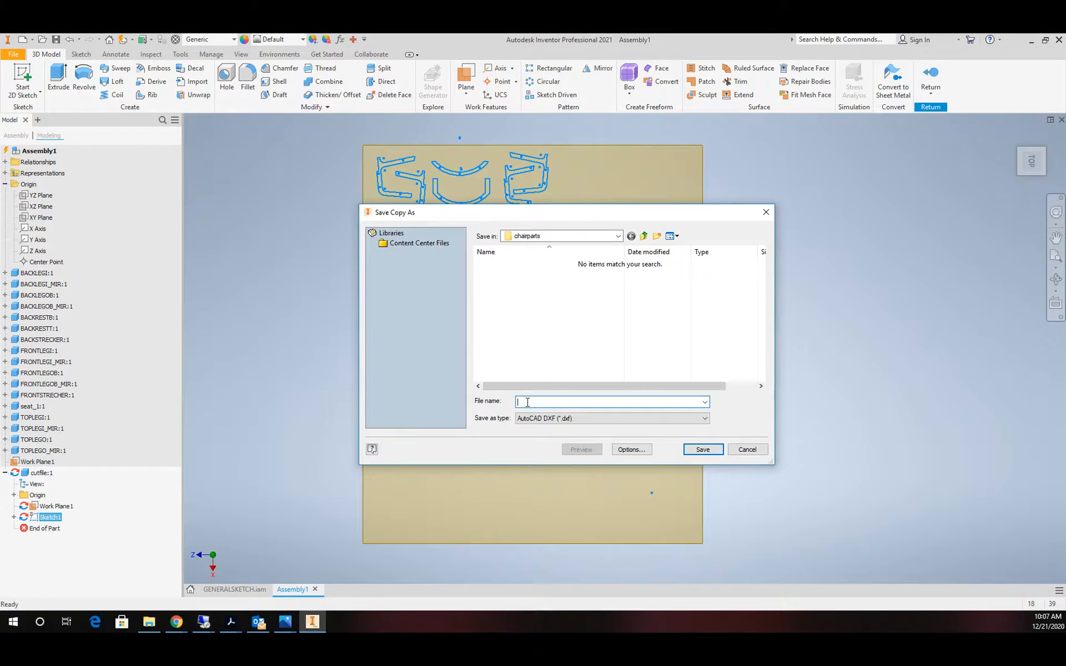
{"action": "type", "text": "cutfile"}
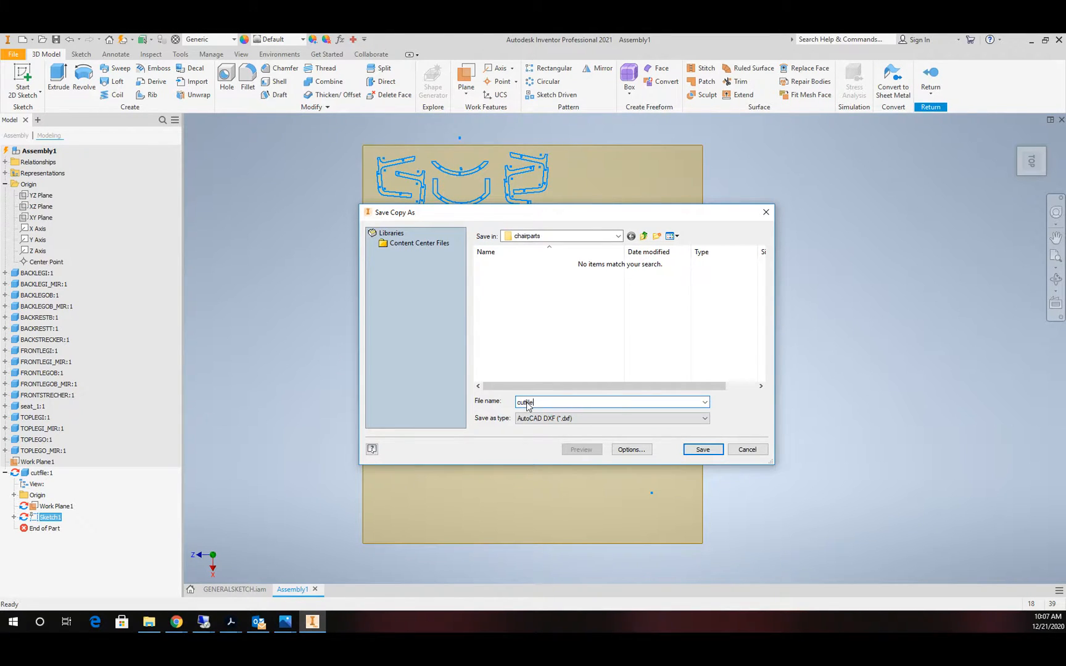
{"action": "left_click", "coordinate": [702, 449]}
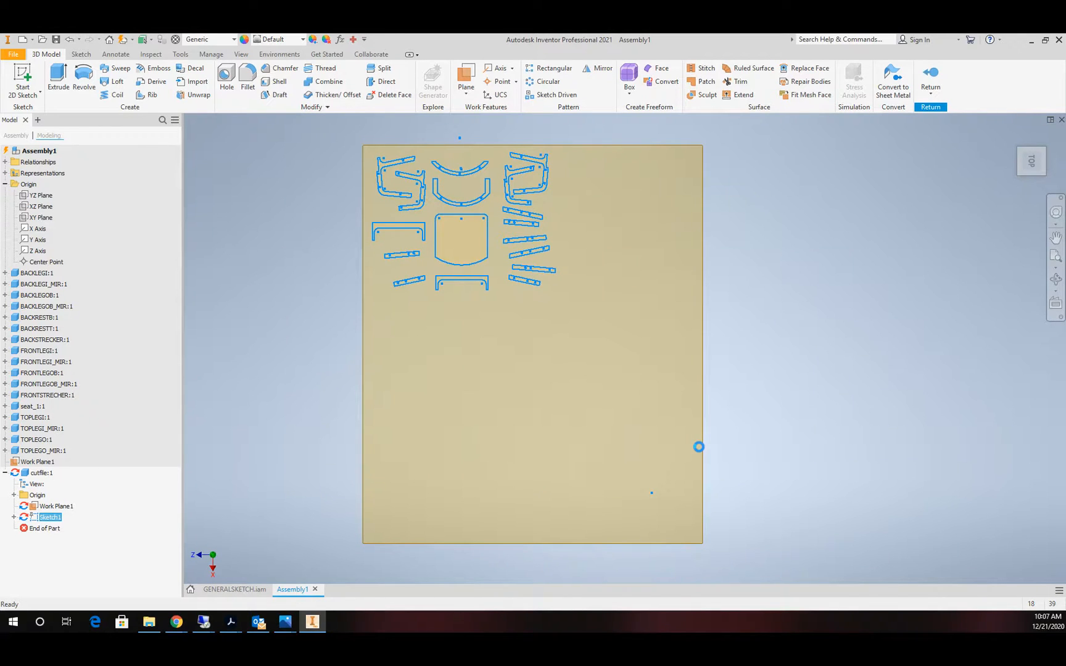
{"action": "left_click", "coordinate": [56, 506]}
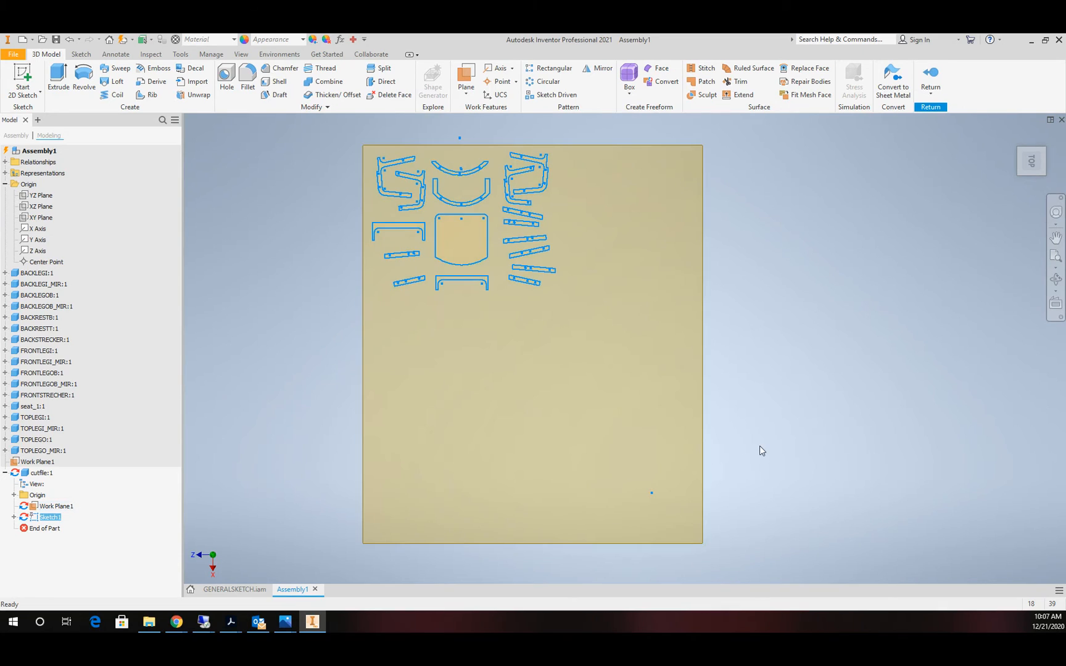
{"action": "mouse_move", "coordinate": [818, 440]}
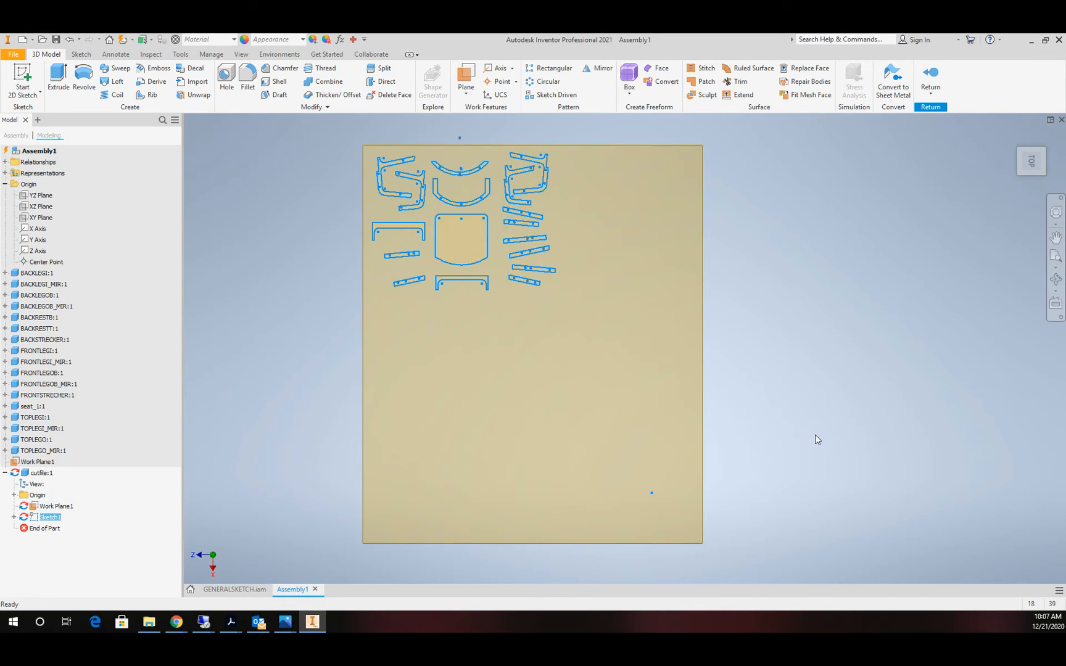